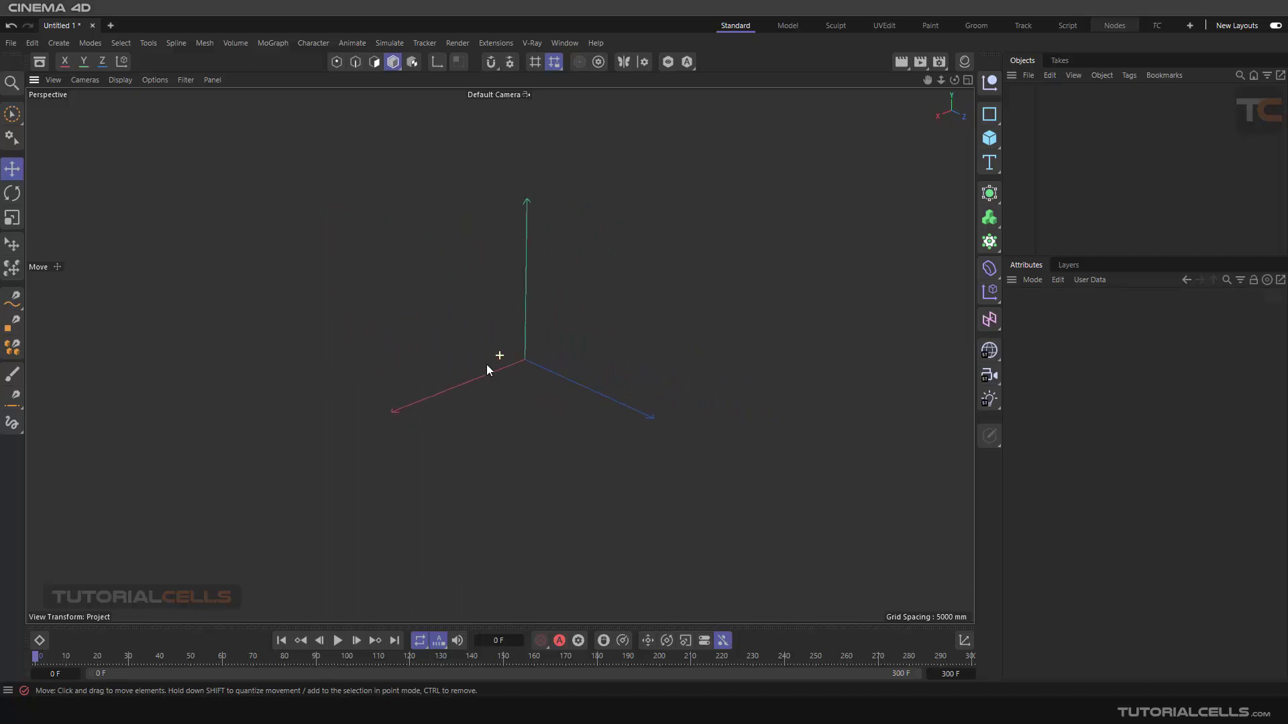
pyautogui.moveTo(447, 228)
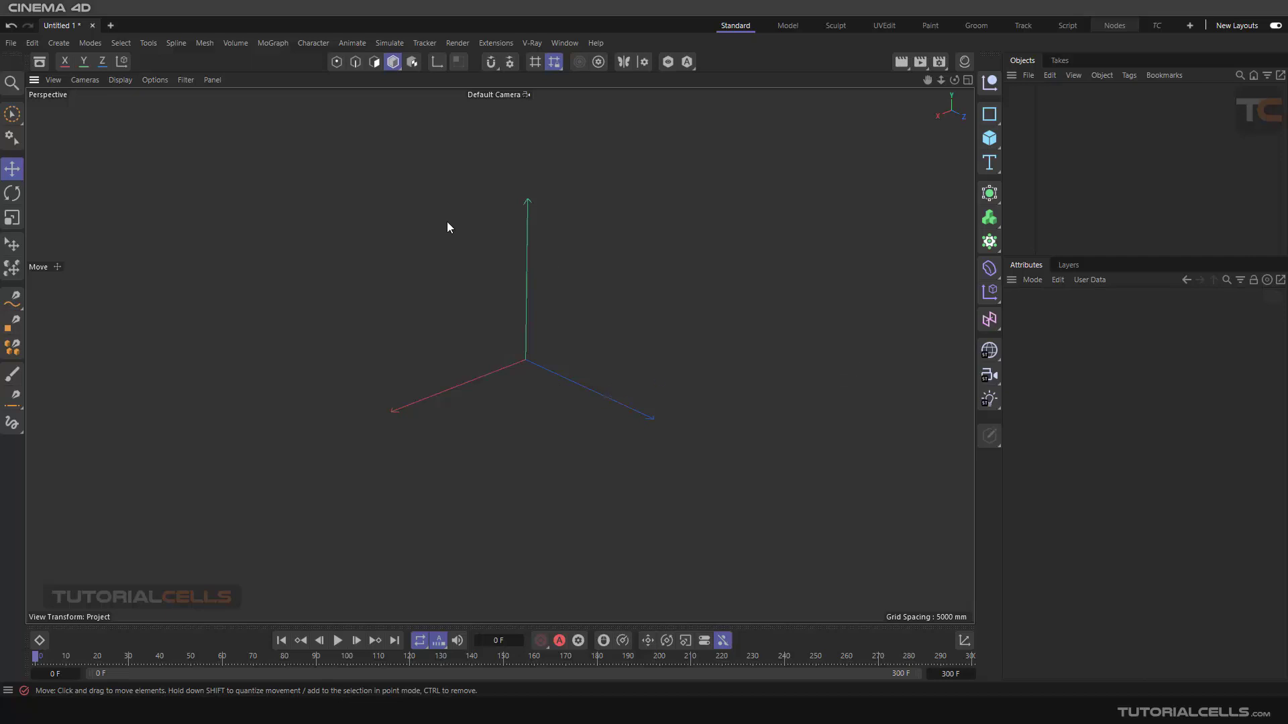
# - Add a Plain effector from MoGraph > Effector and view its Parameter settings
pyautogui.click(272, 43)
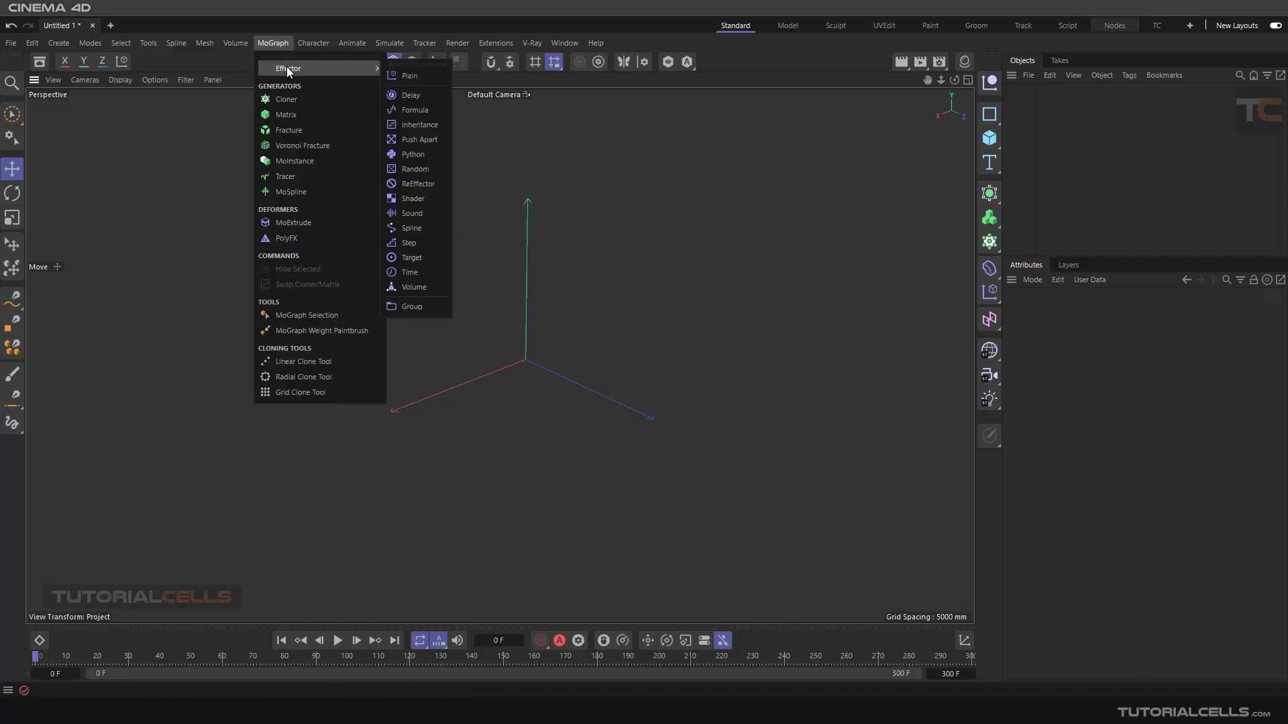
pyautogui.click(410, 76)
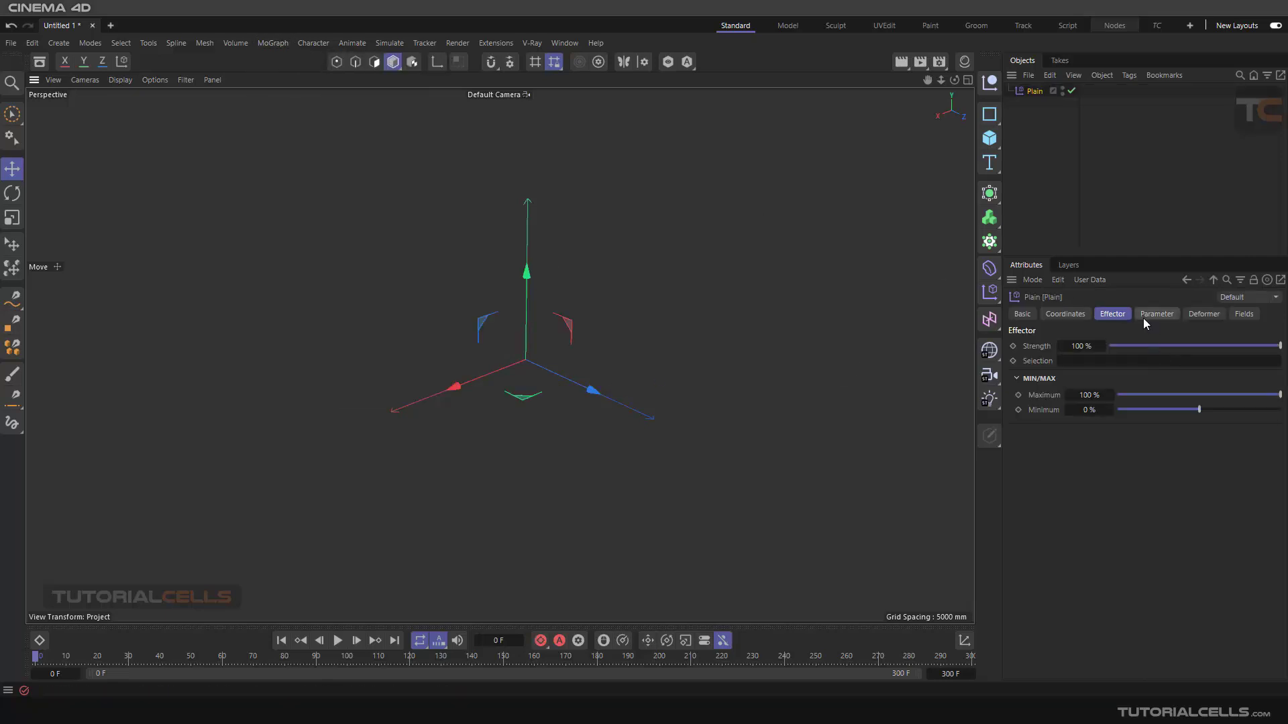
pyautogui.click(1156, 314)
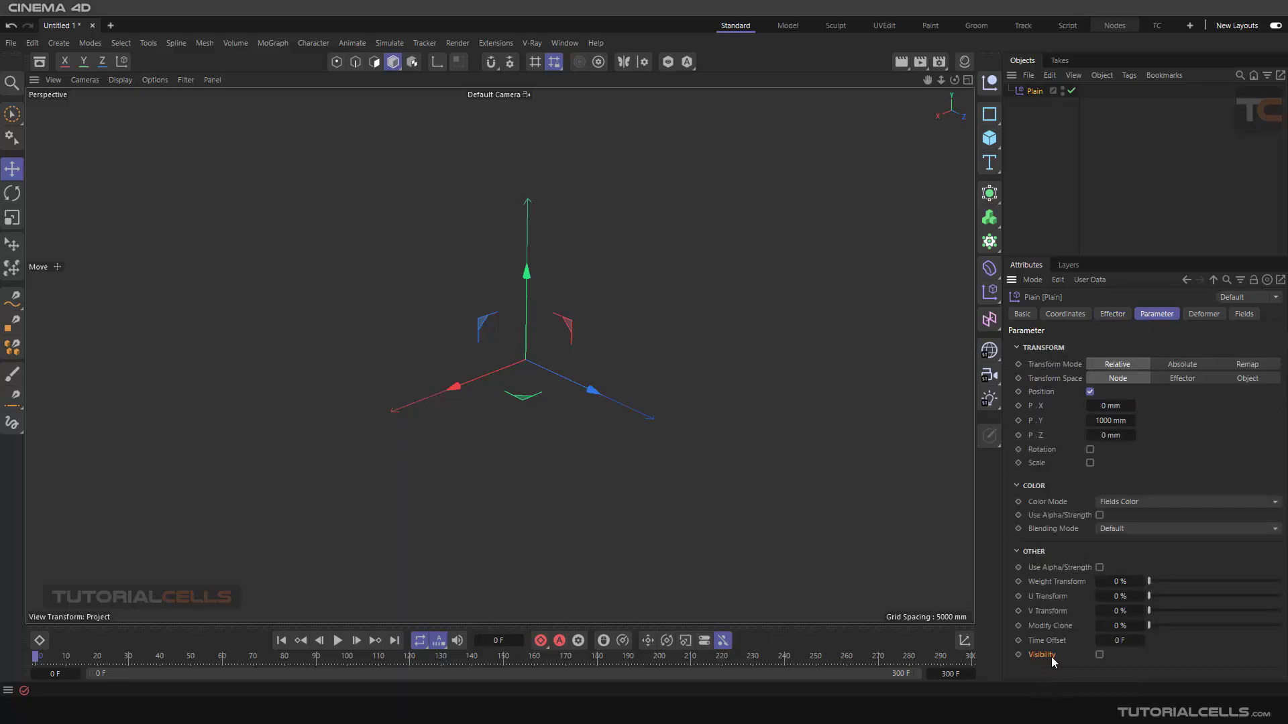
pyautogui.click(989, 162)
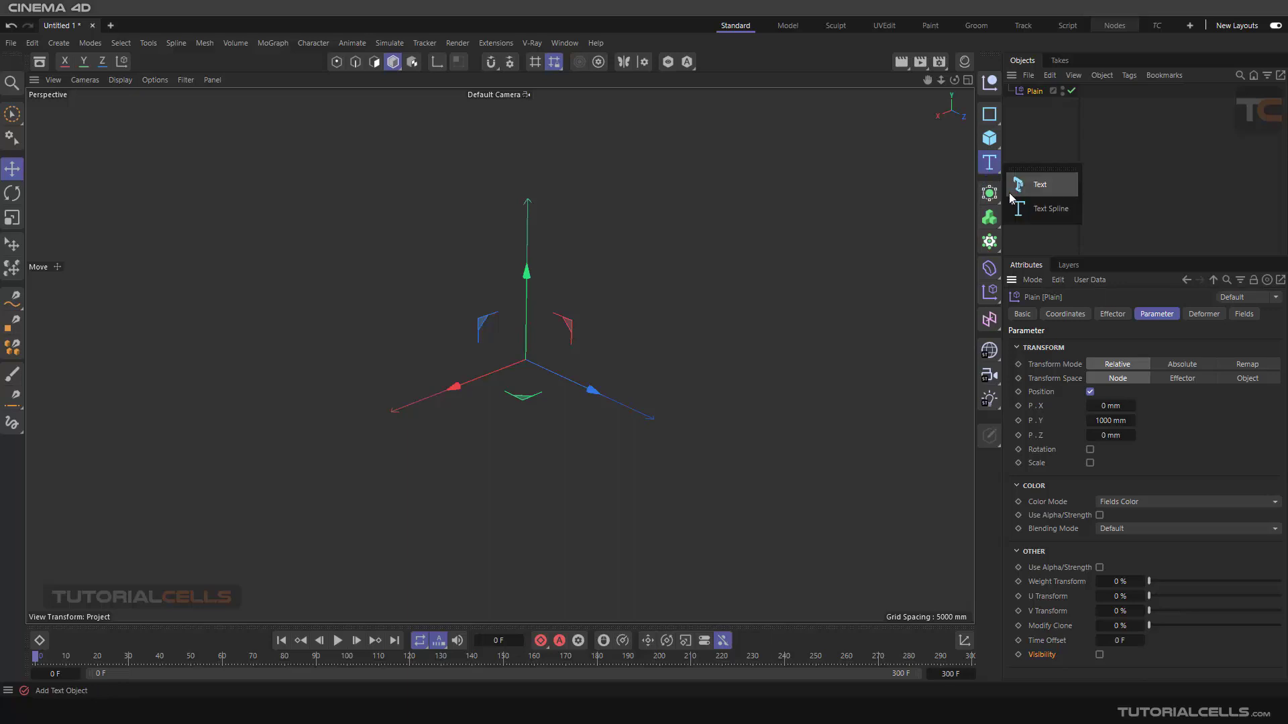
# - Add a 3D Text object and set its text to 'tutorialcells'
pyautogui.click(1039, 184)
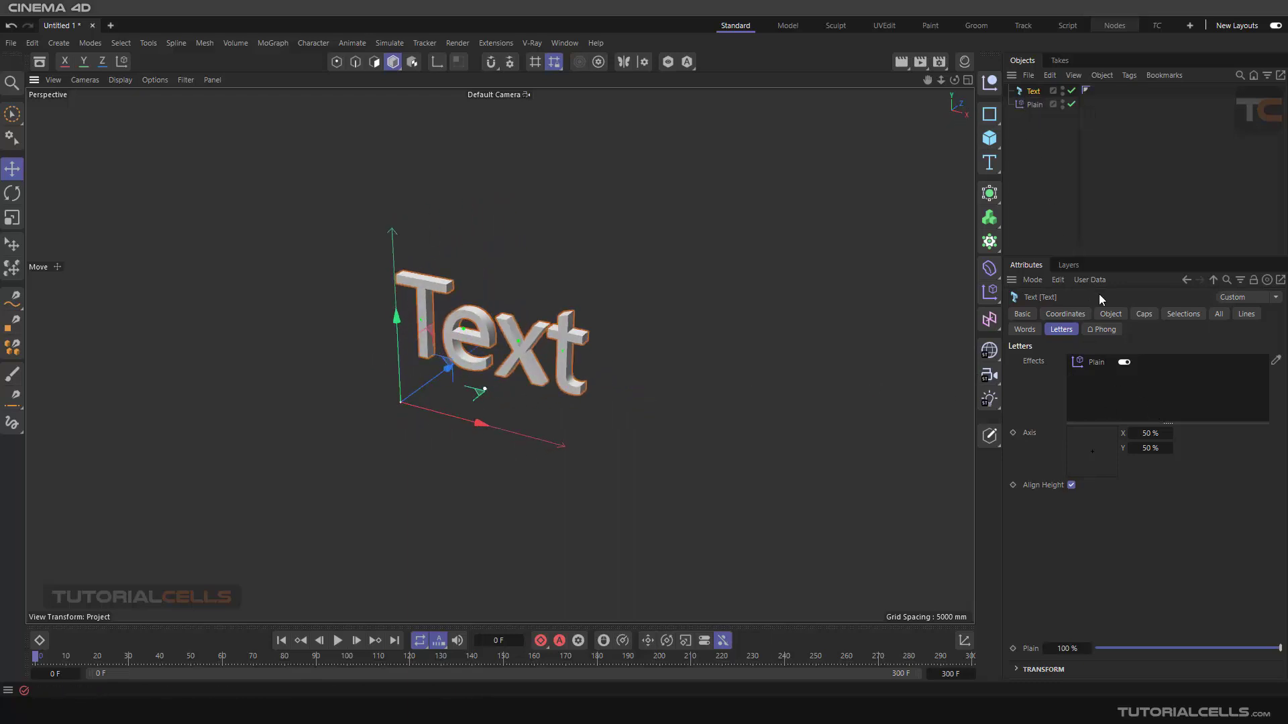
pyautogui.click(1109, 314)
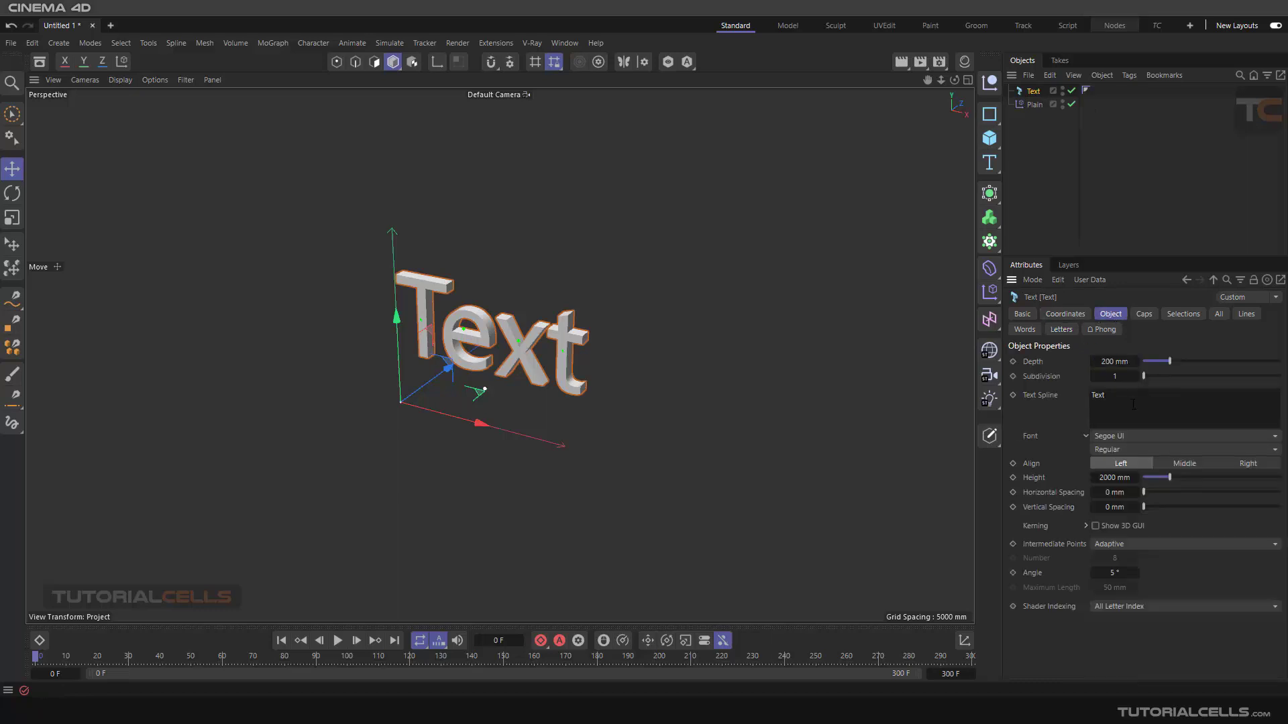
pyautogui.click(1116, 395)
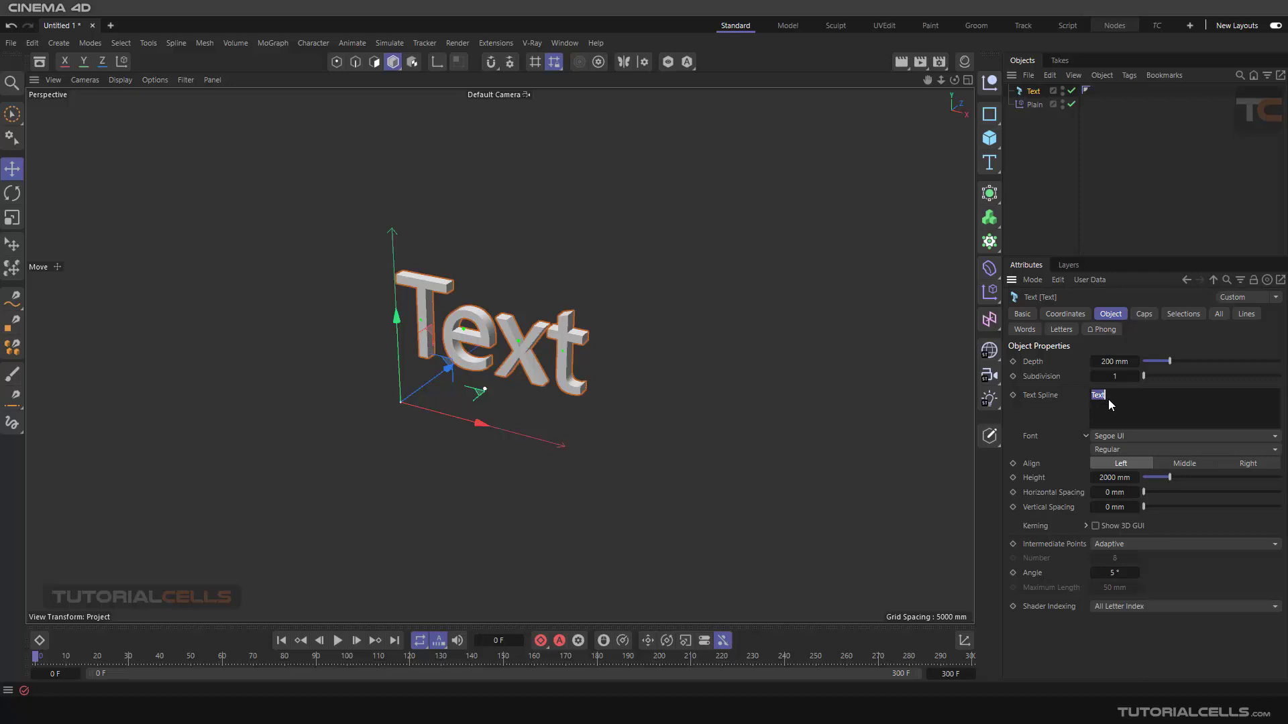
pyautogui.write('tutorialcells')
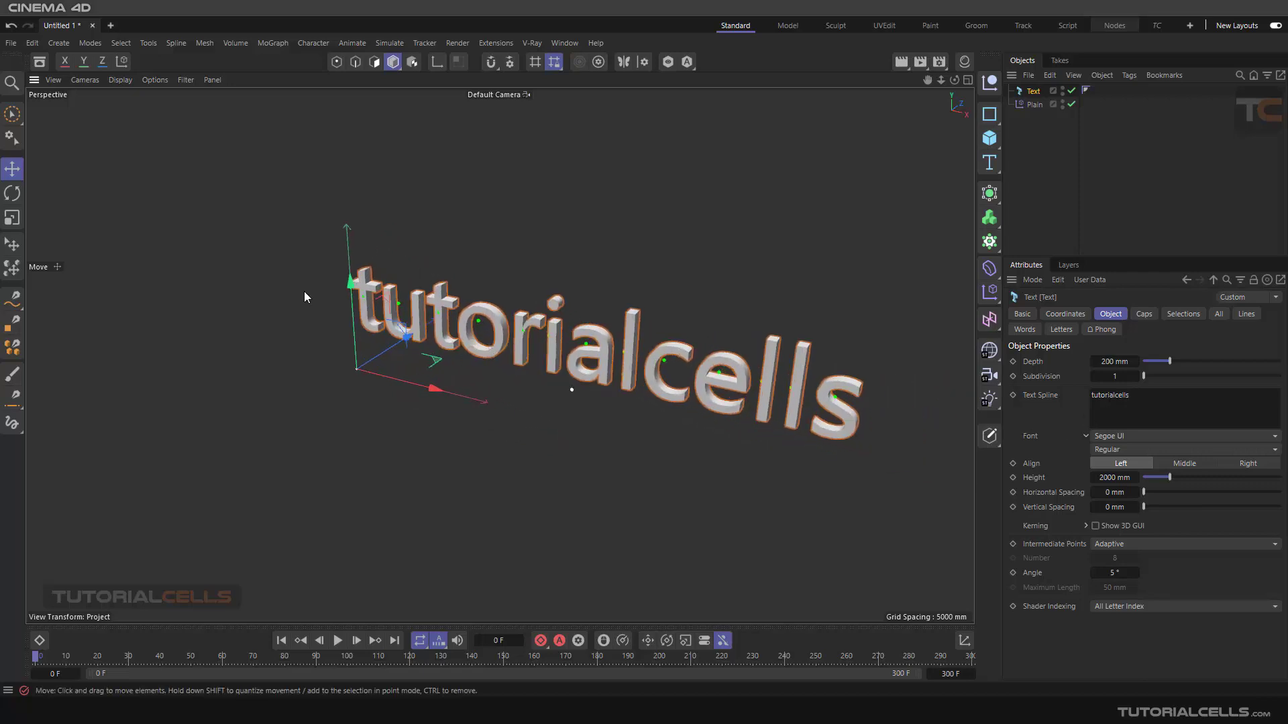
pyautogui.moveTo(398, 298)
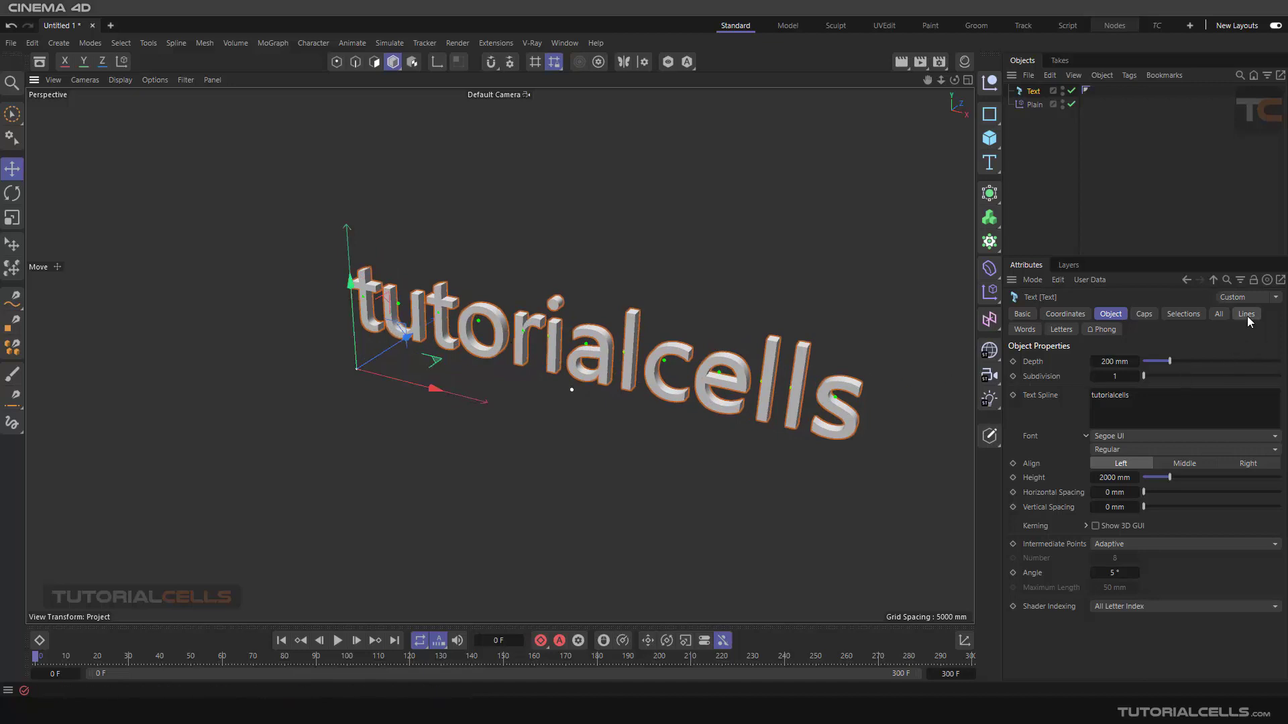
# - Add a Linear Field to the Plain effector and collapse it in the Object manager
pyautogui.click(1035, 104)
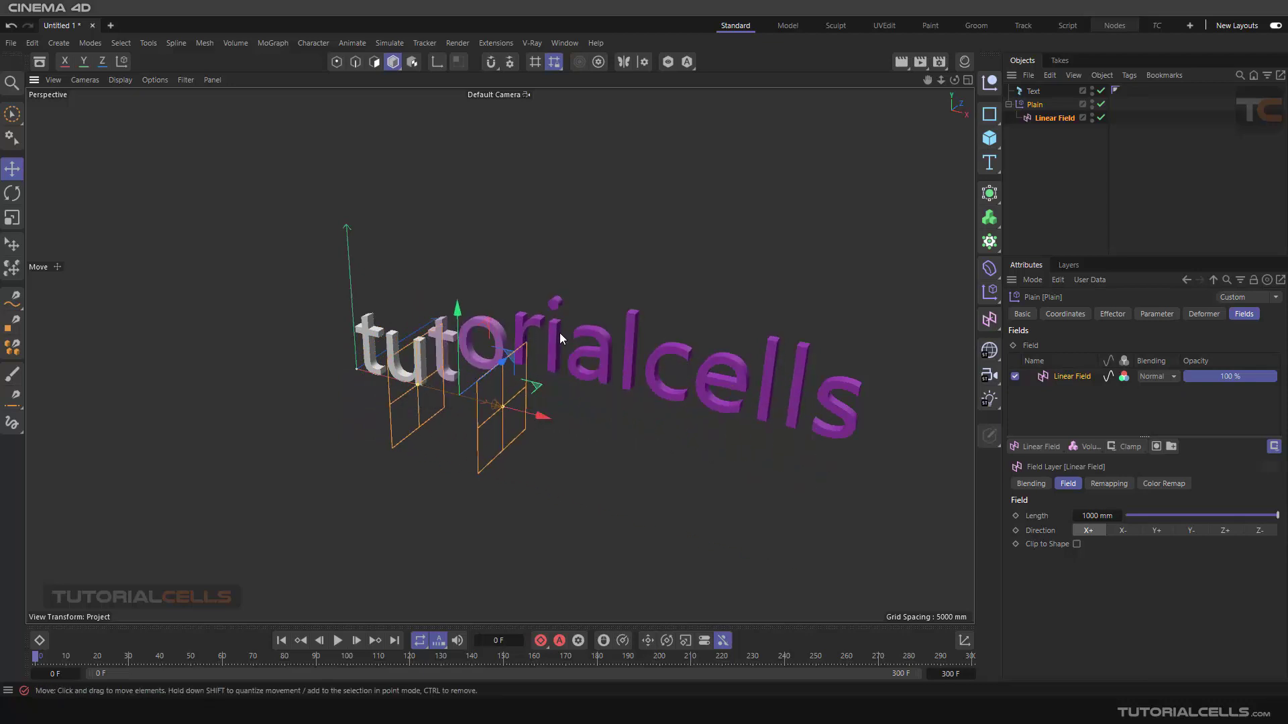
pyautogui.moveTo(804, 381)
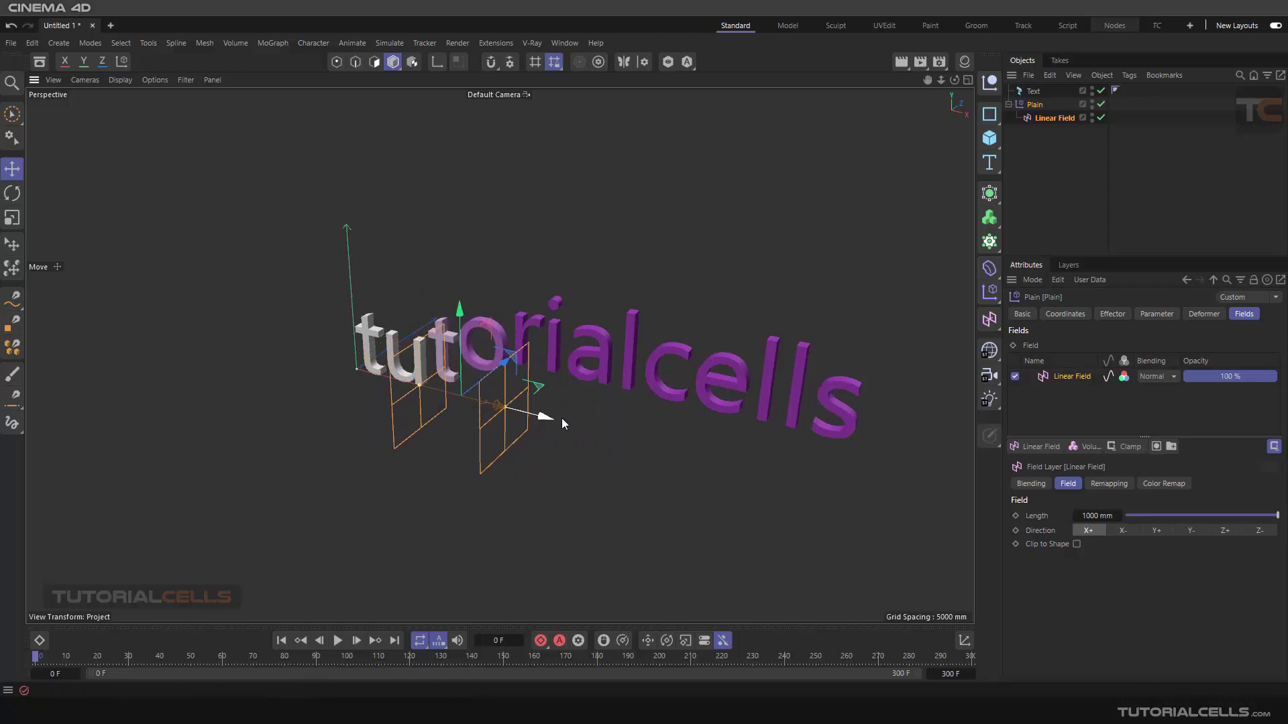
pyautogui.click(1033, 105)
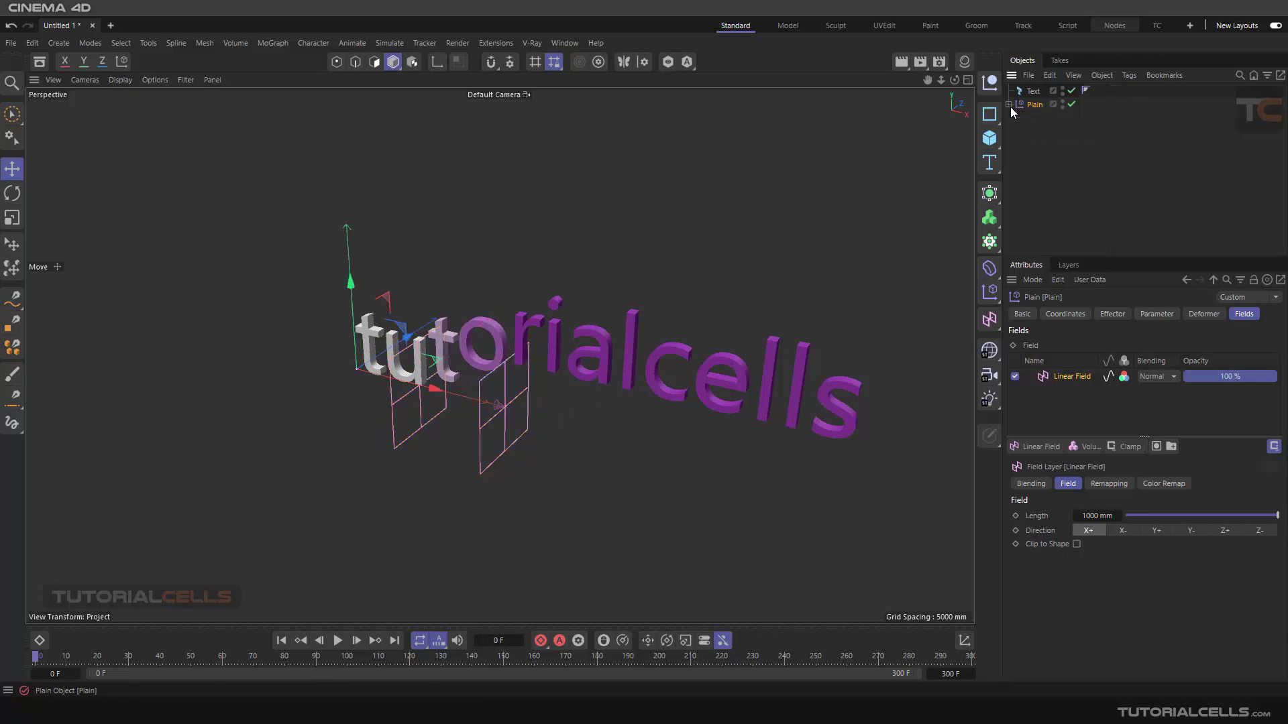
pyautogui.moveTo(1071, 403)
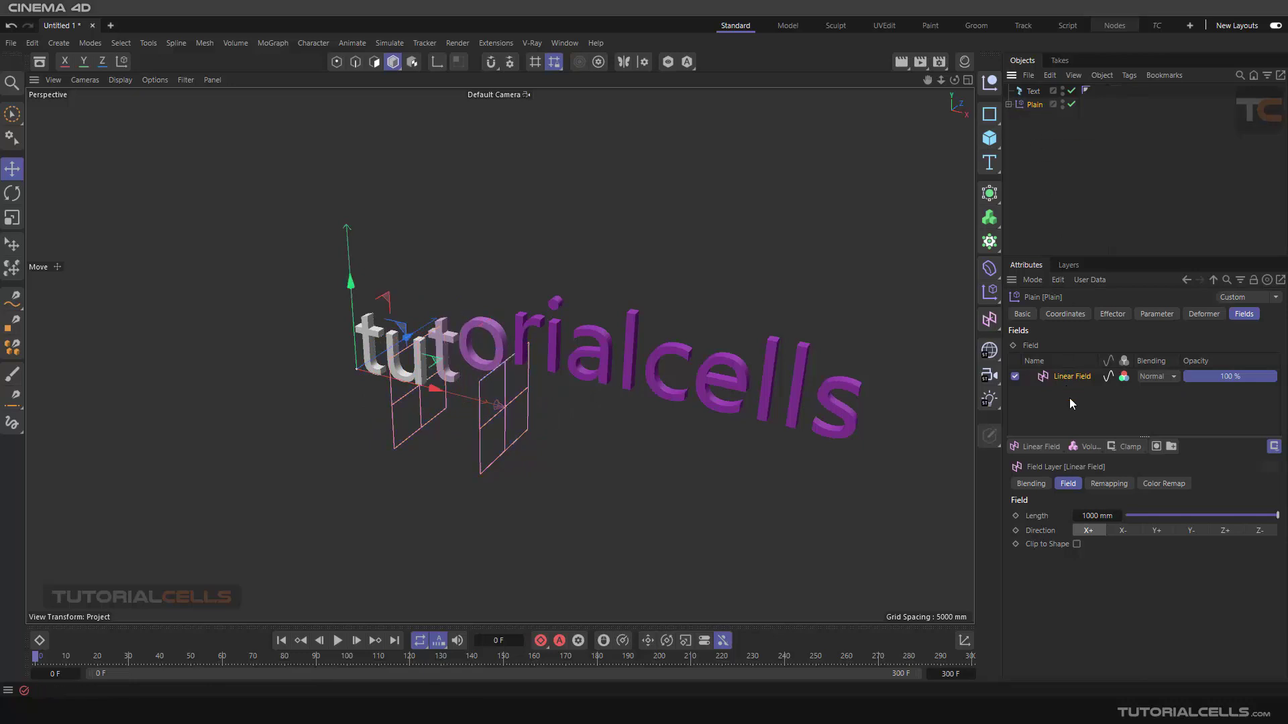
# - Enable Visibility on the Plain effector and drag the Linear Field toward the text's start
pyautogui.click(1155, 314)
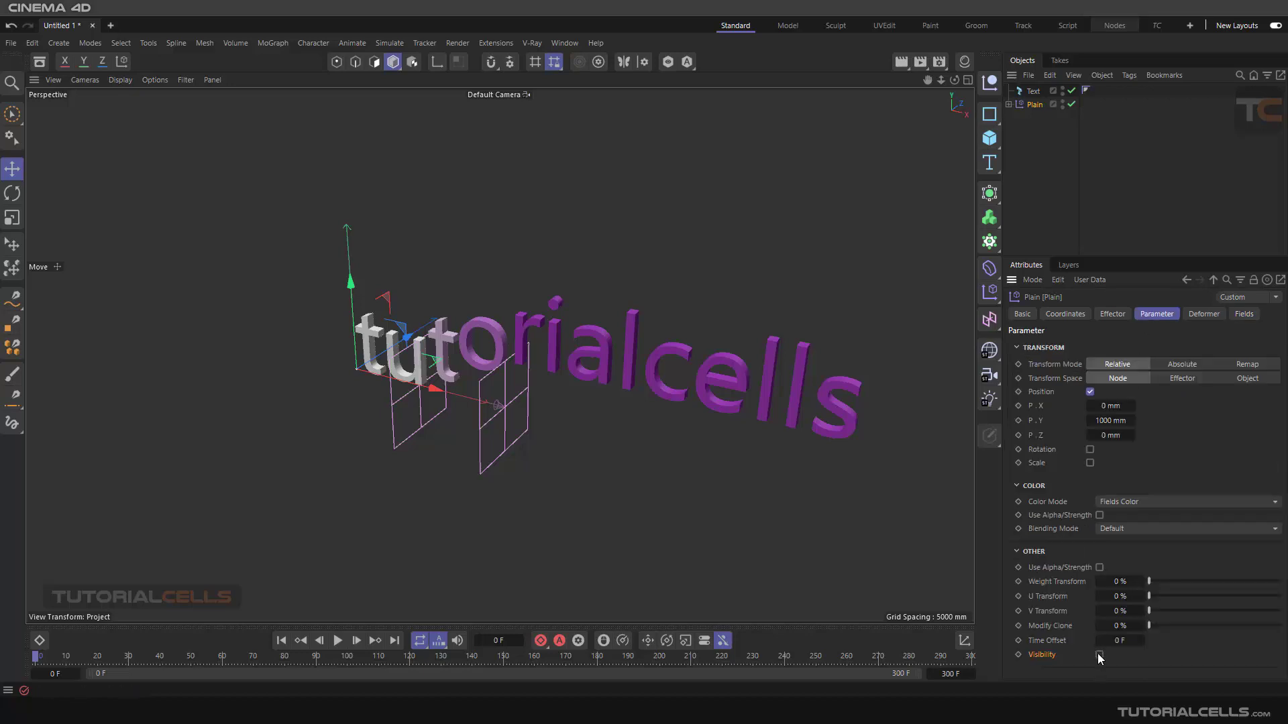
pyautogui.click(1098, 654)
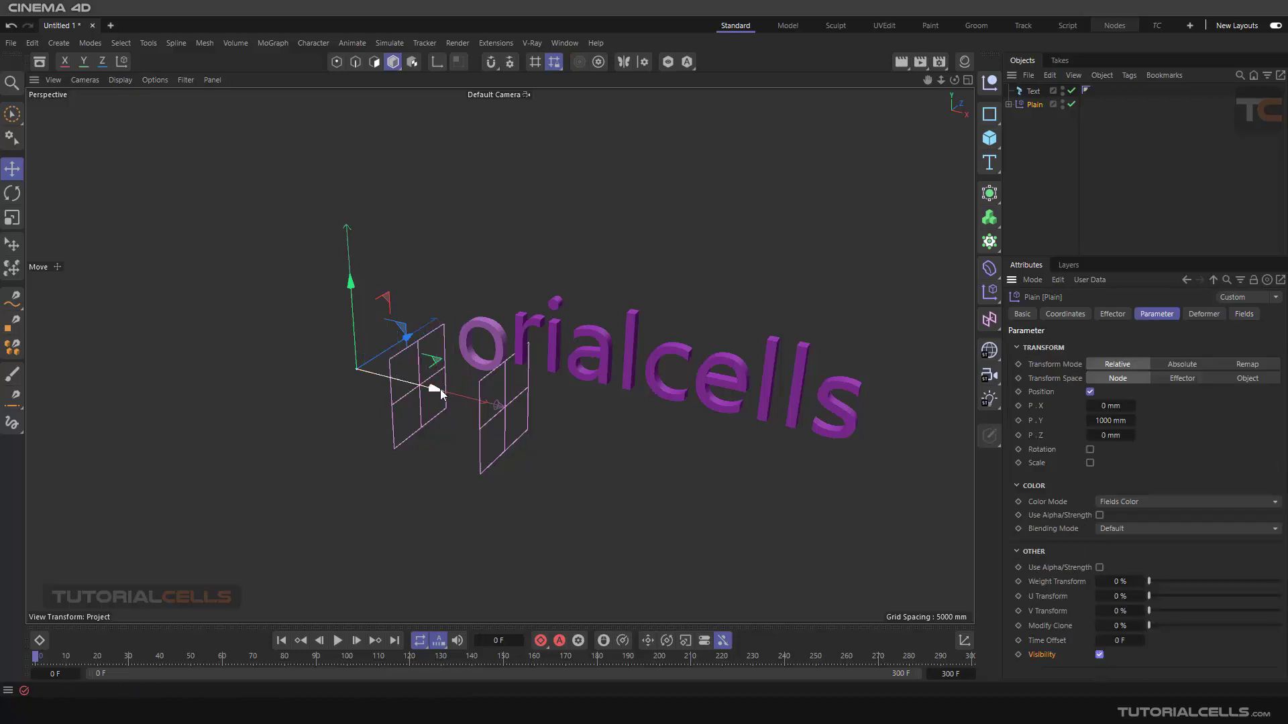
pyautogui.moveTo(435, 392); pyautogui.dragTo(608, 432)
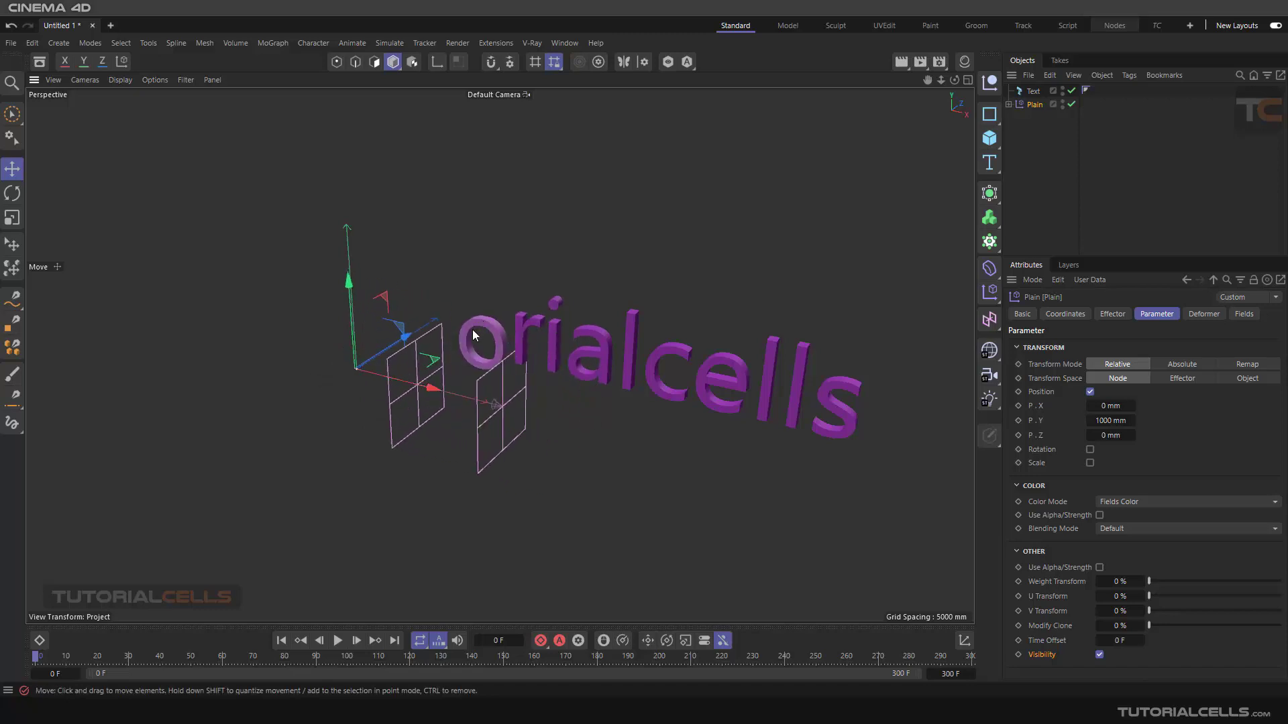
pyautogui.moveTo(472, 334); pyautogui.dragTo(399, 387)
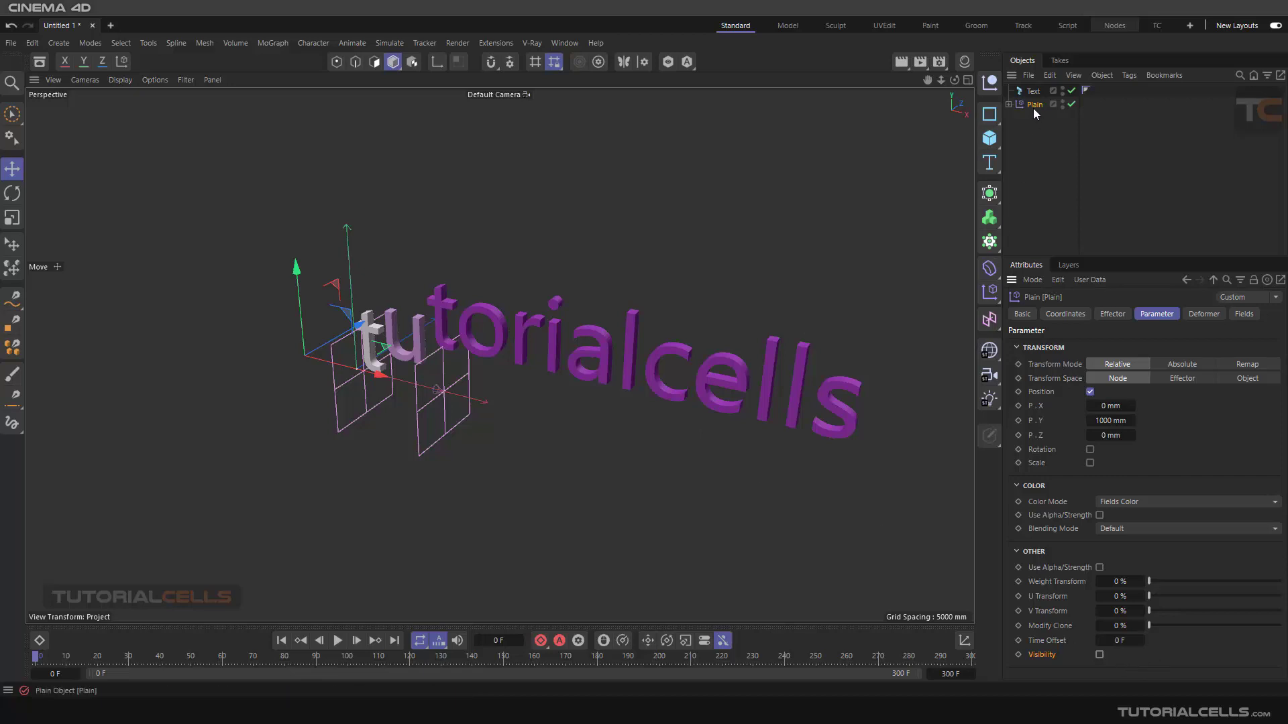
pyautogui.moveTo(1039, 129)
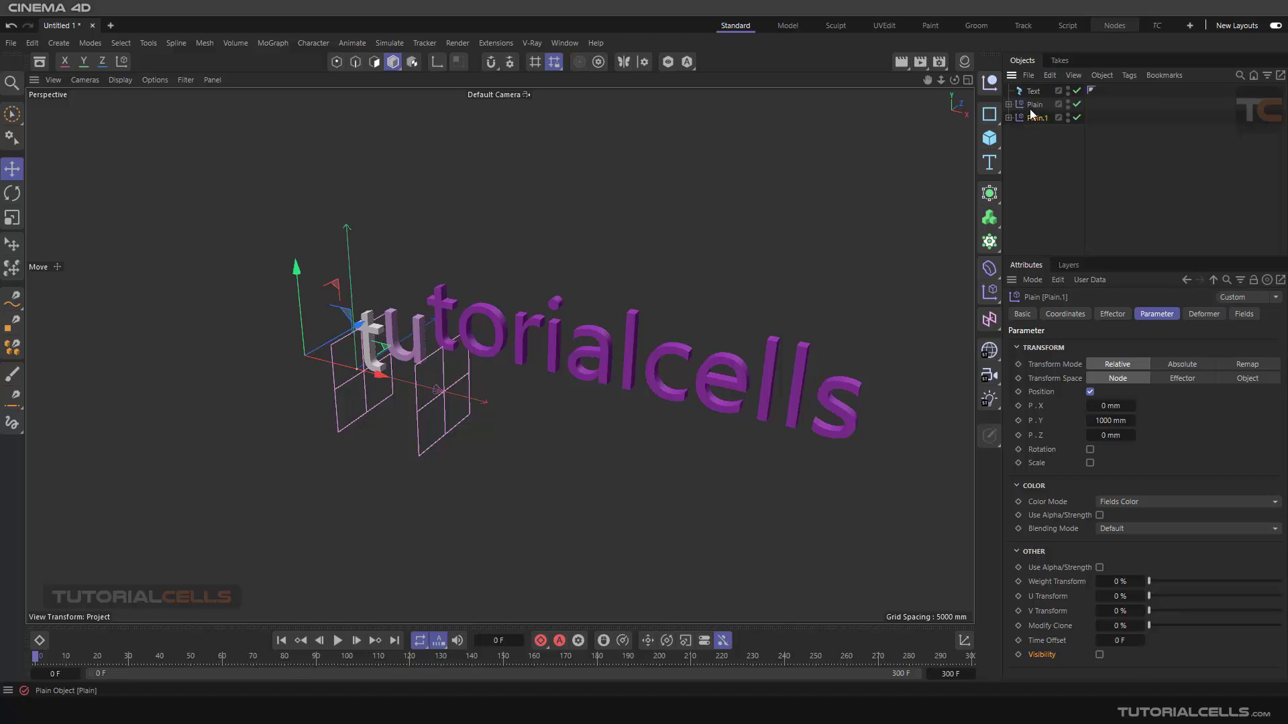
# - Select the text object and show the effectors applied to its letters
pyautogui.click(1035, 91)
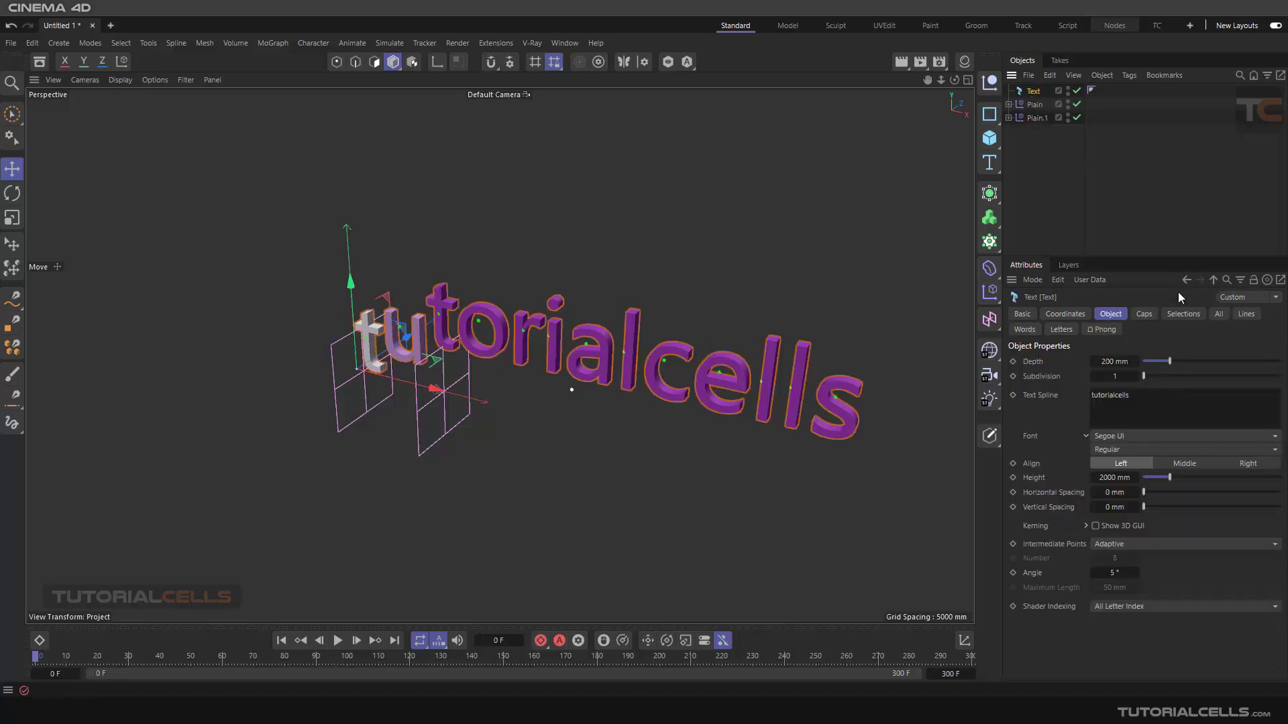
pyautogui.click(1060, 329)
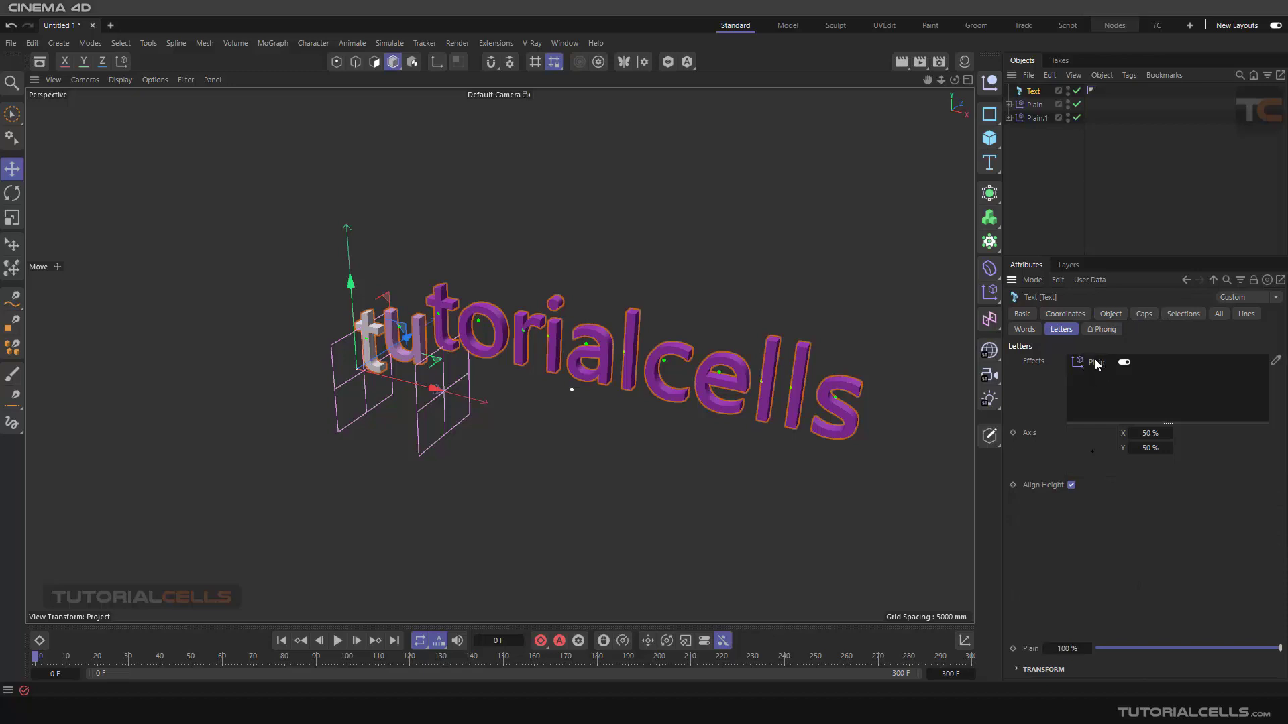
pyautogui.moveTo(1092, 377)
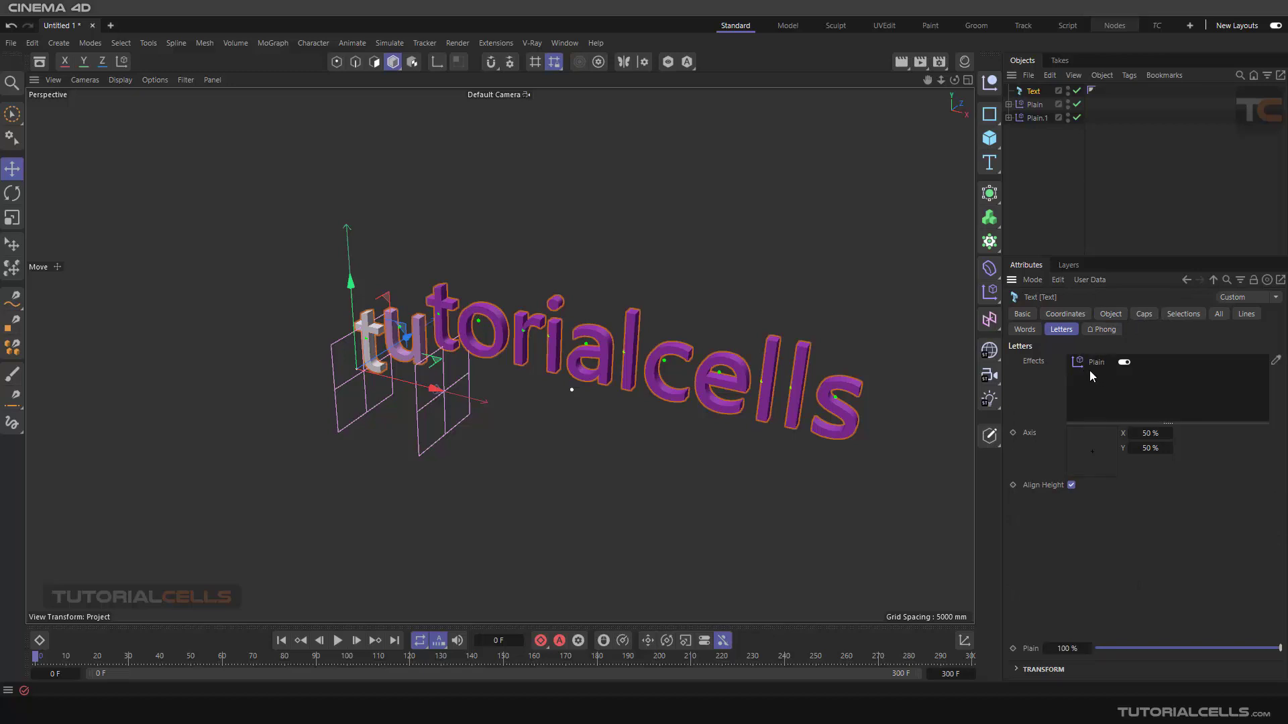
pyautogui.moveTo(1086, 380)
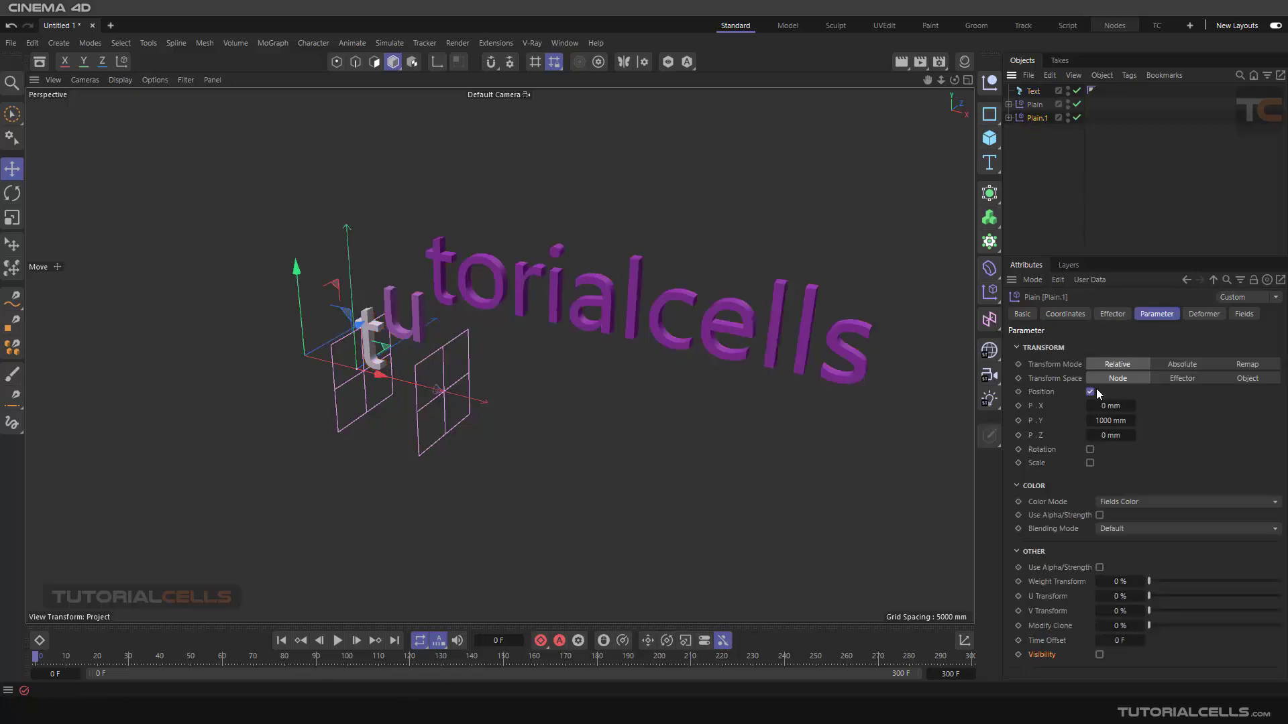
# - Switch Plain.1 from Position to Visibility control
pyautogui.click(1091, 392)
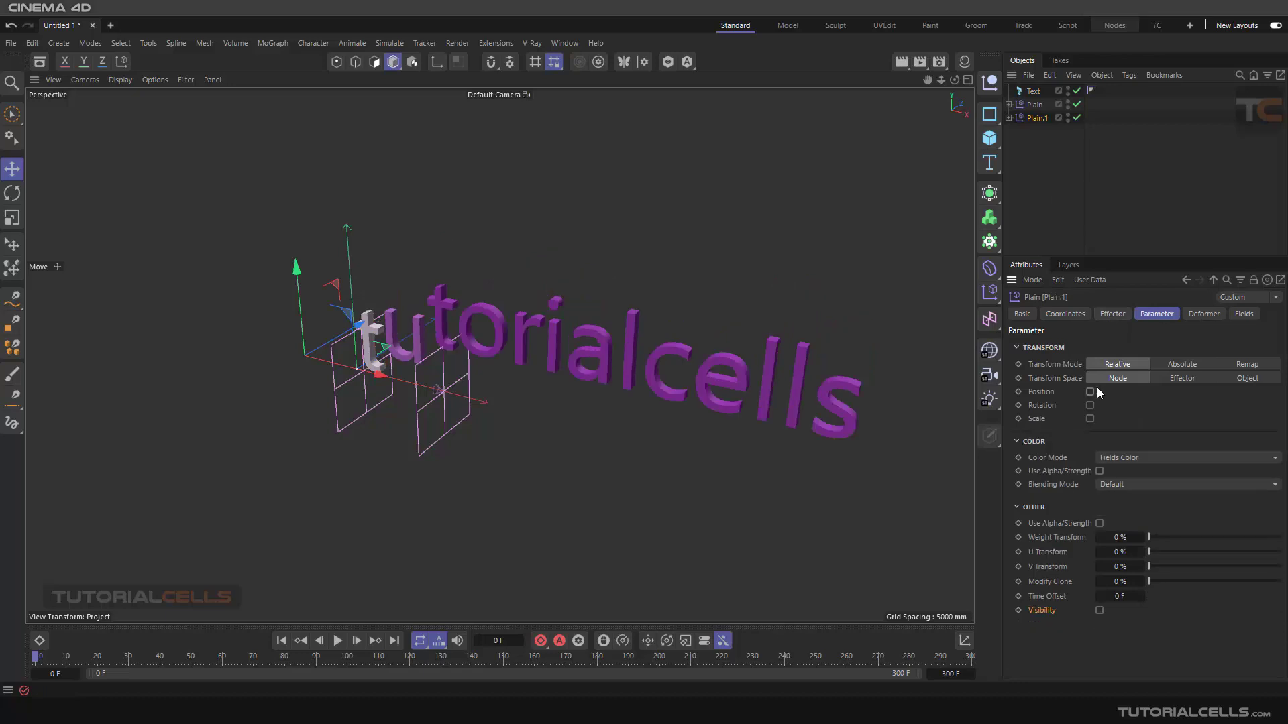
pyautogui.click(1100, 610)
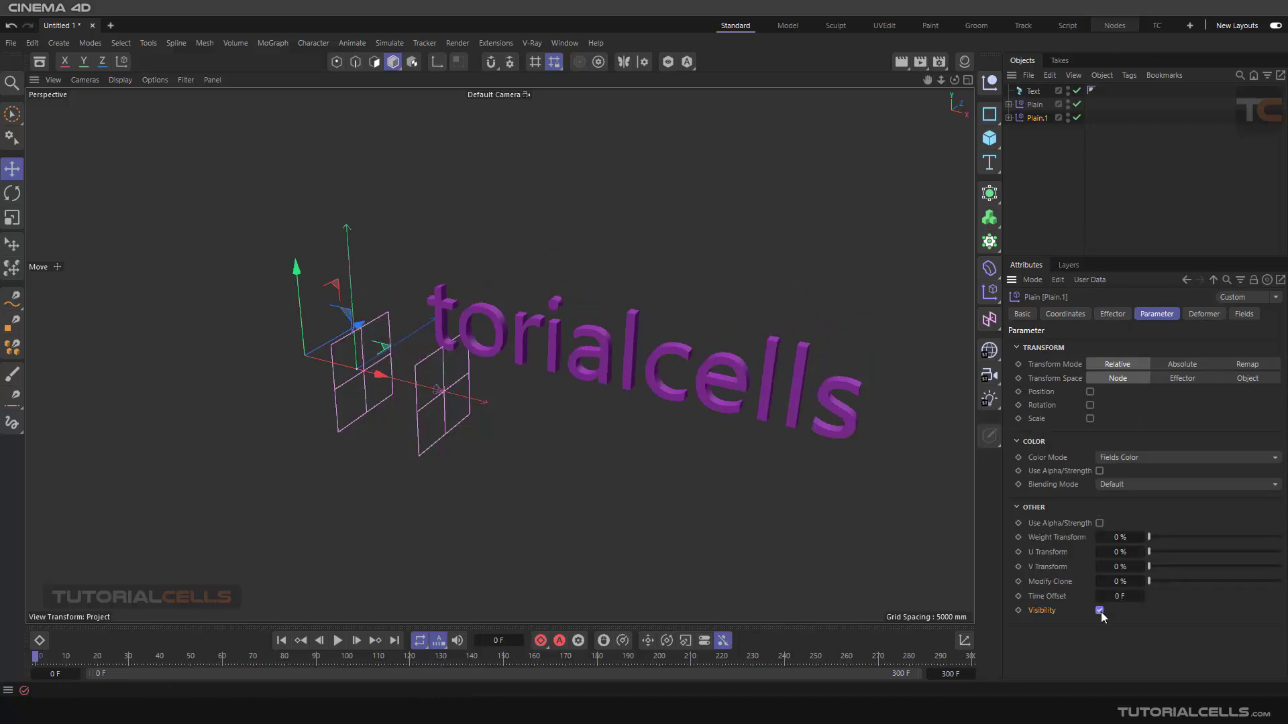
pyautogui.click(1098, 610)
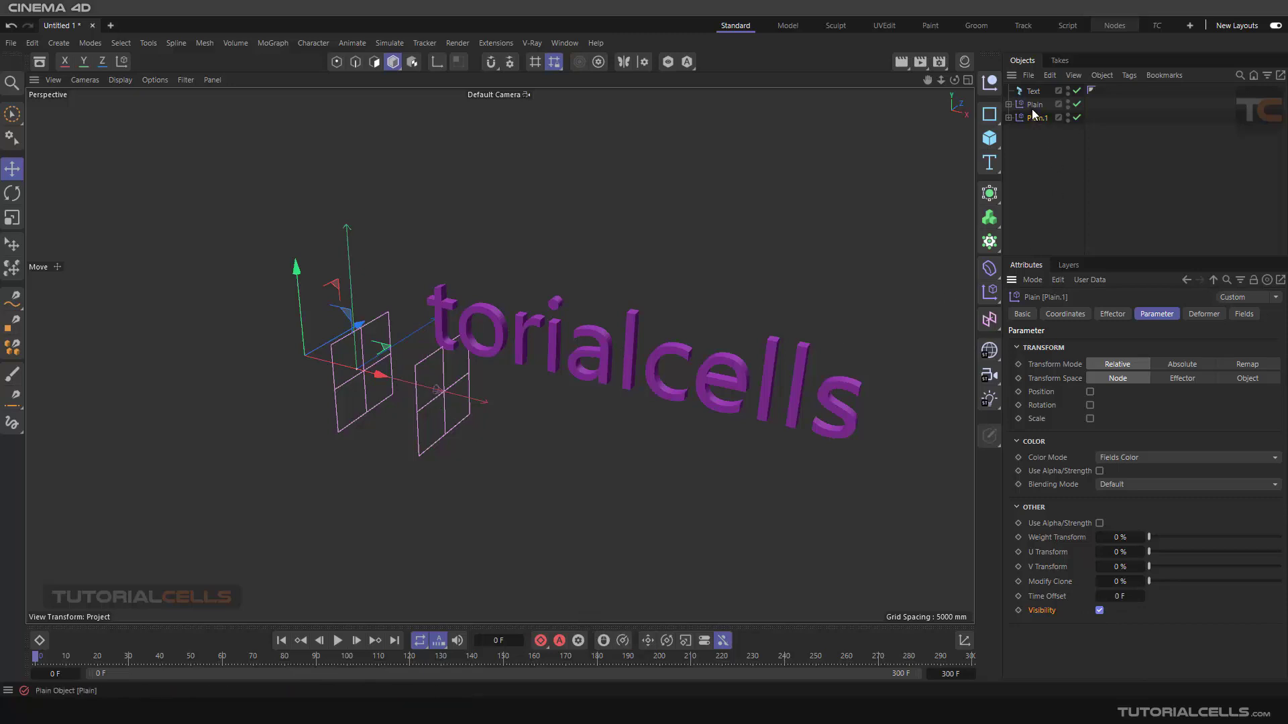
# - Rotate Plain.1's new Linear Field 180 degrees so only 'tu' stays visible
pyautogui.click(1037, 117)
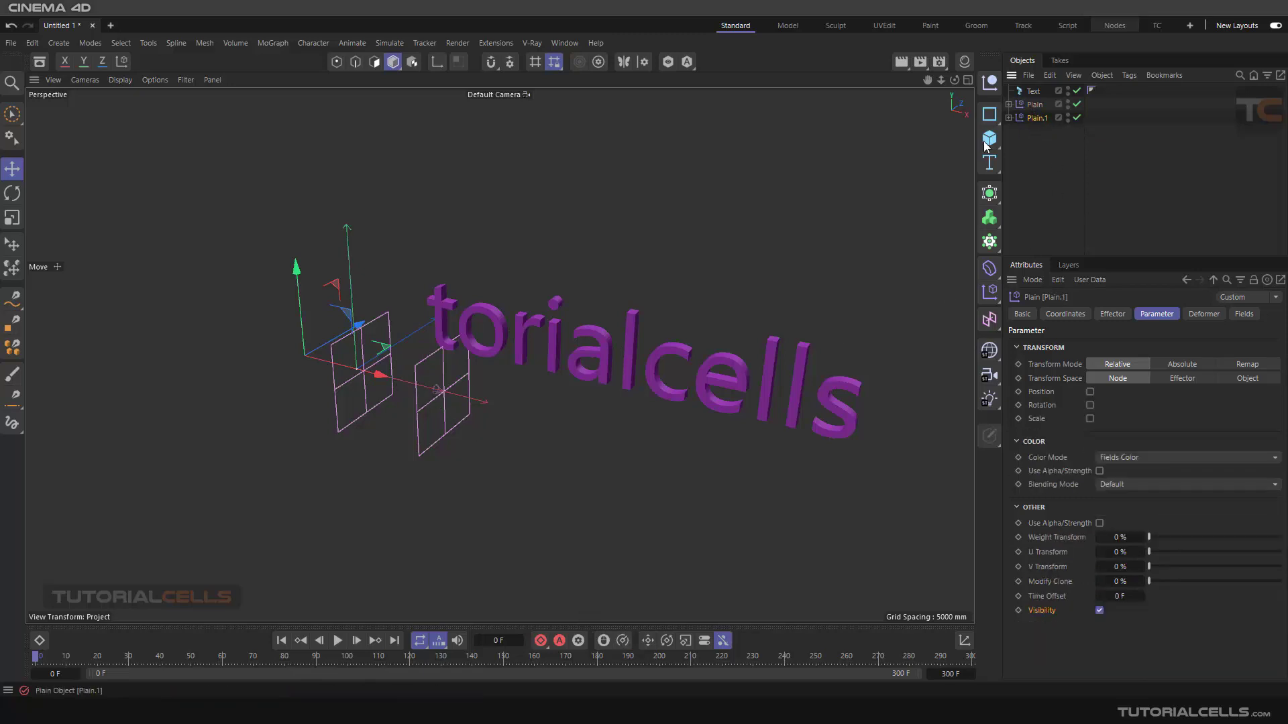
pyautogui.click(12, 194)
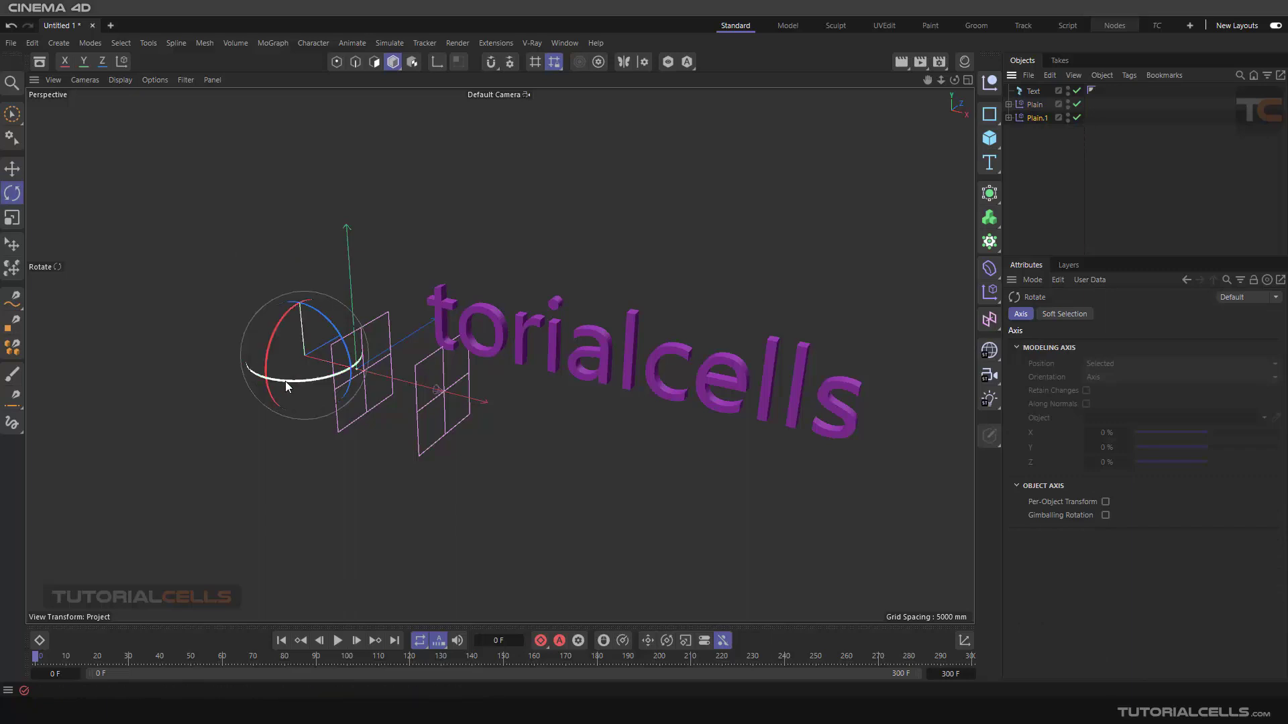
pyautogui.moveTo(293, 390)
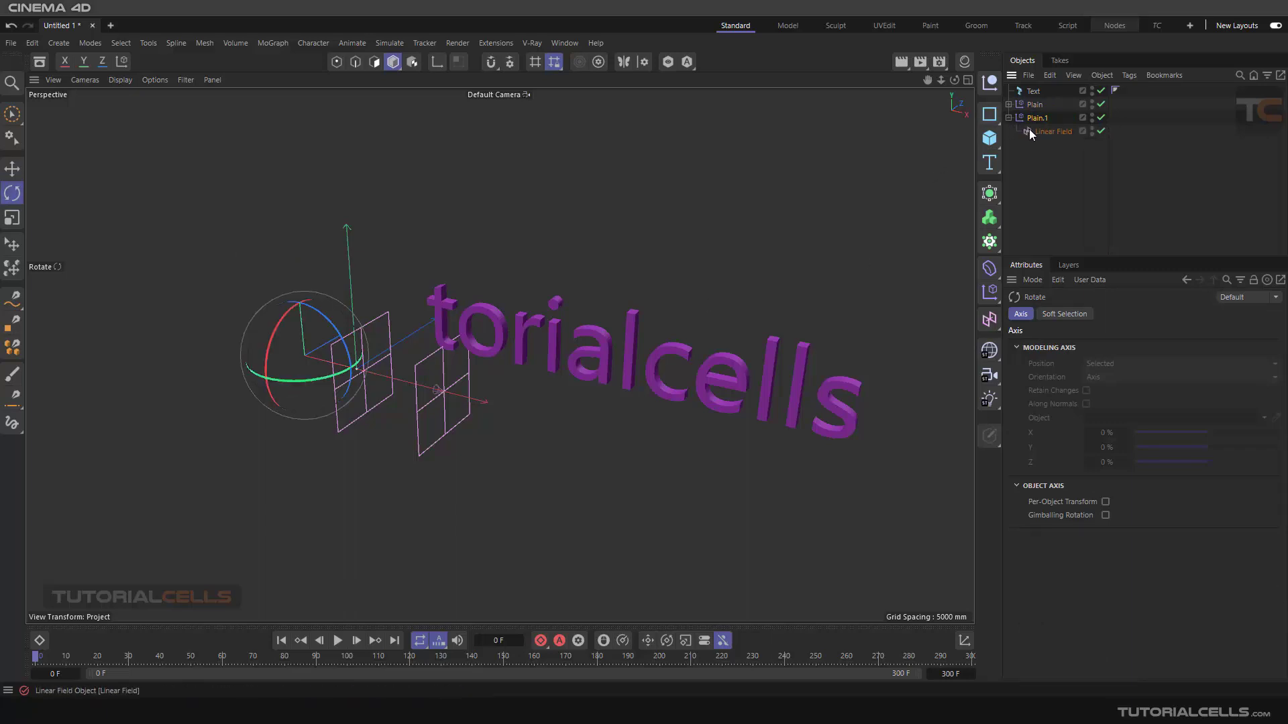
pyautogui.click(1052, 131)
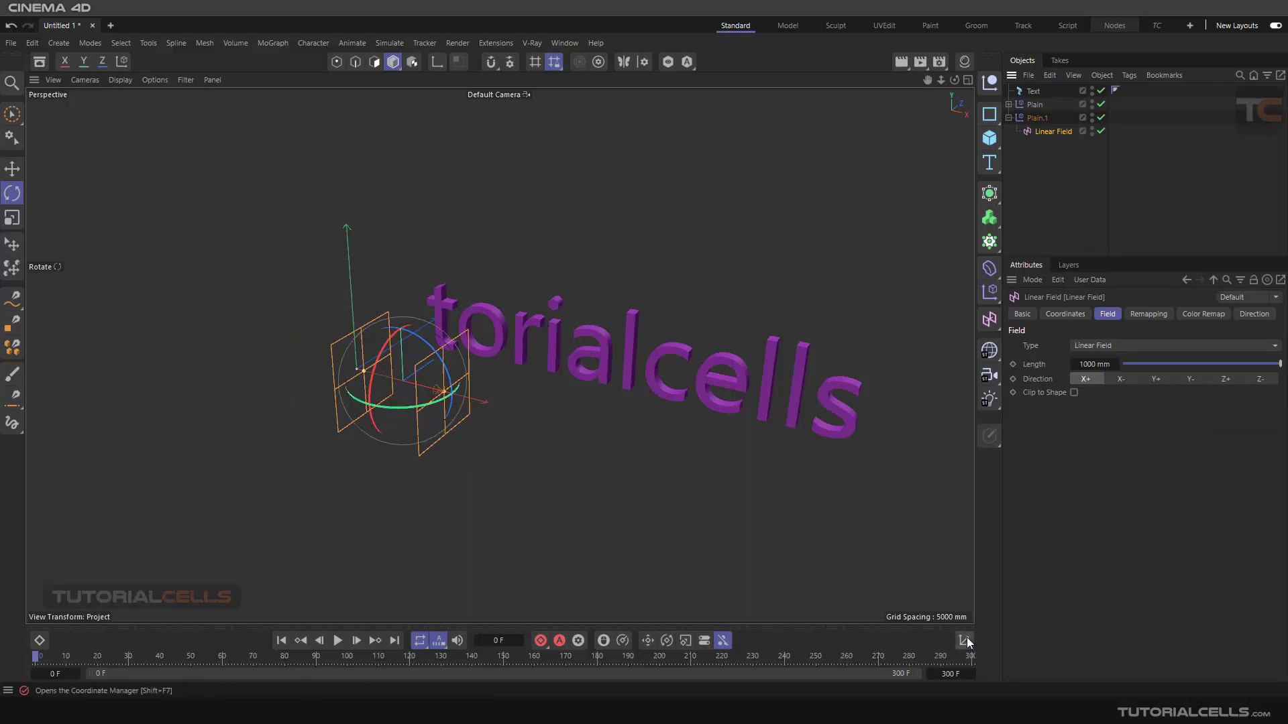
pyautogui.moveTo(394, 399); pyautogui.dragTo(434, 413)
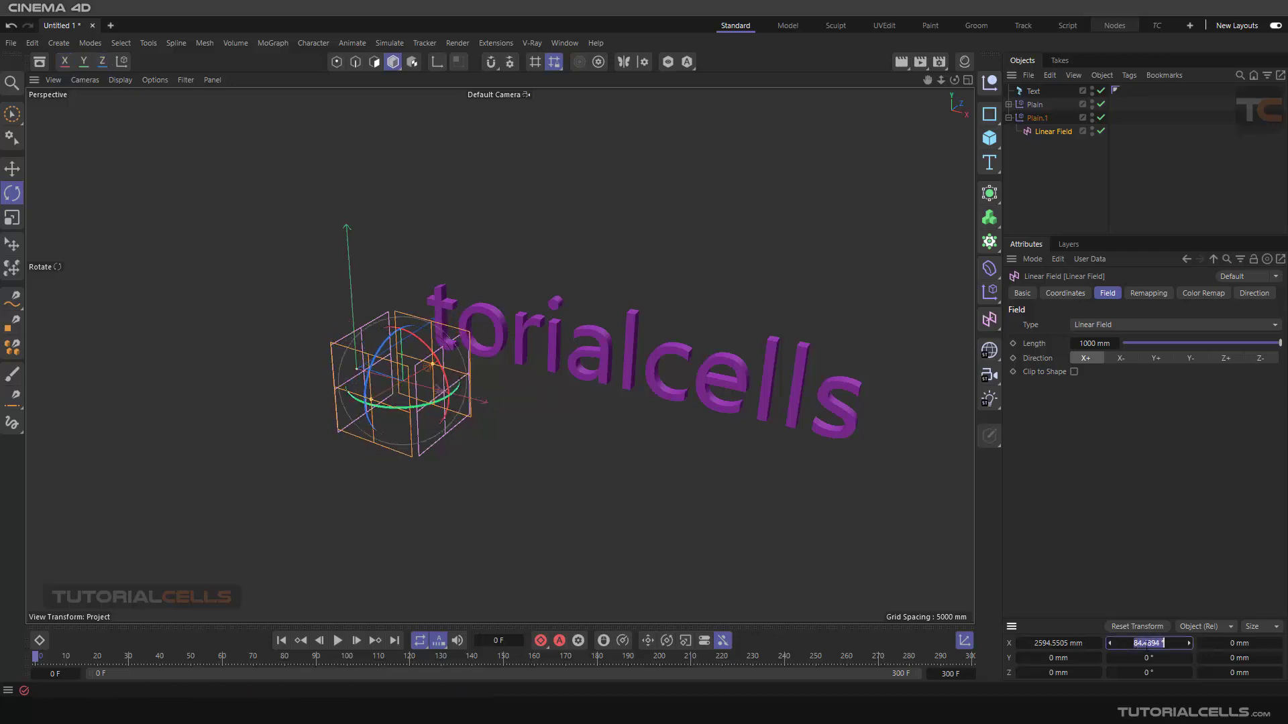
pyautogui.write('180')
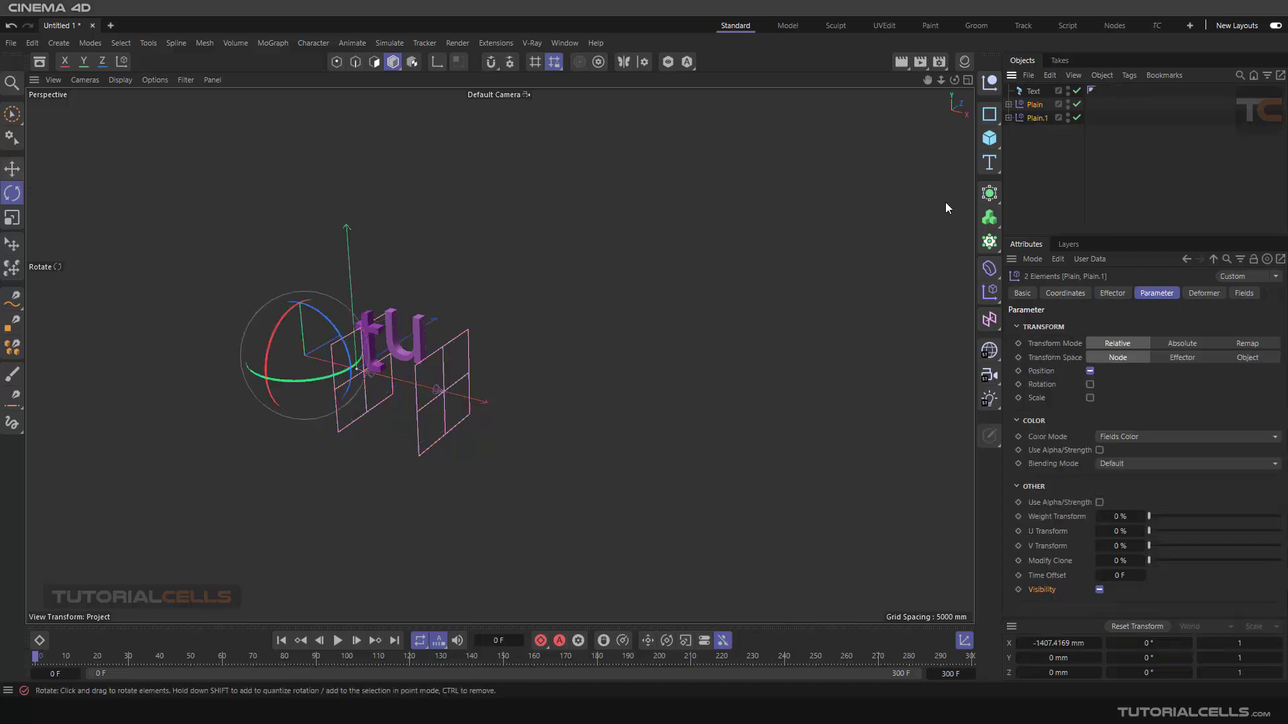
# - Slide both Linear Fields right along X until 'tutorial' is visible
pyautogui.click(12, 168)
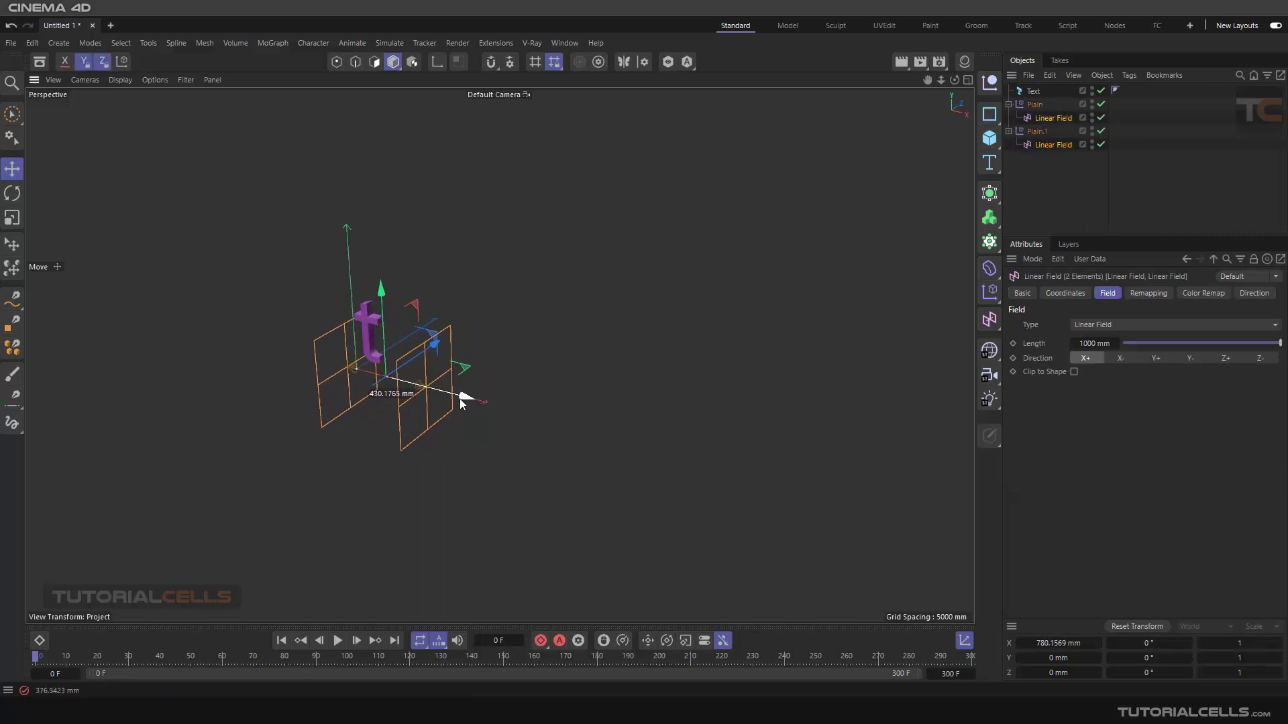
pyautogui.moveTo(468, 400); pyautogui.dragTo(482, 403)
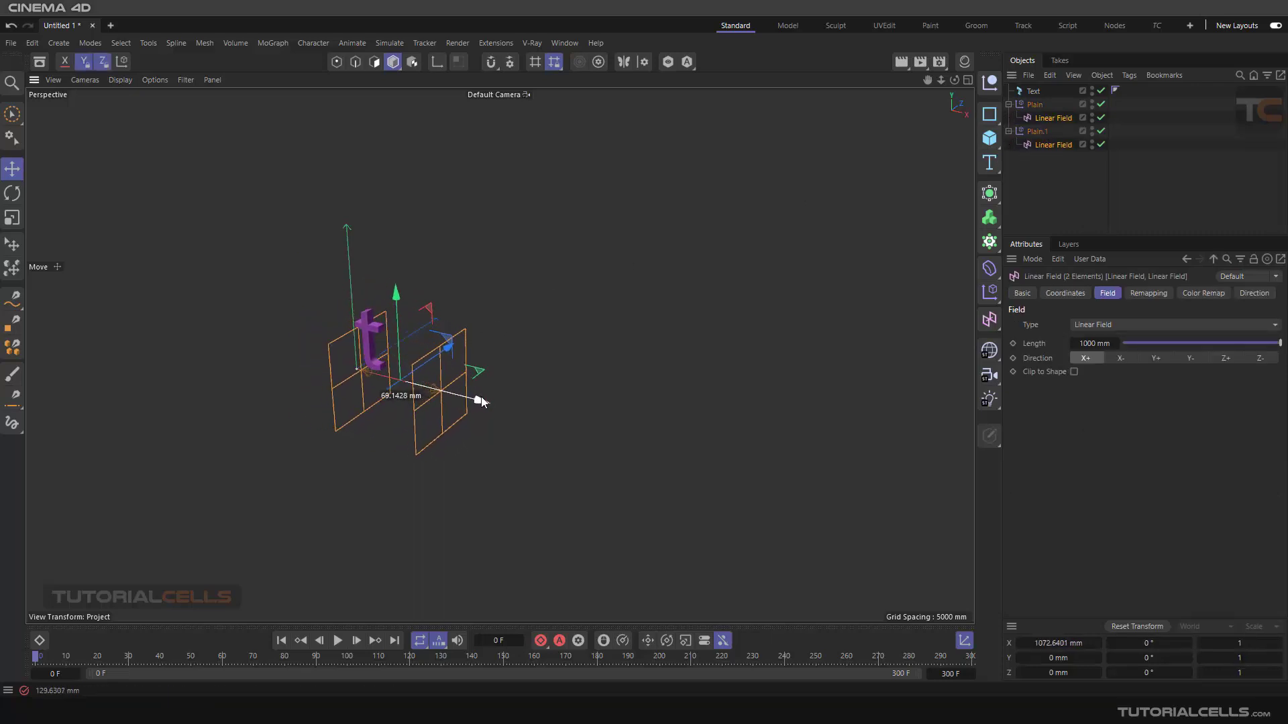
pyautogui.moveTo(479, 402); pyautogui.dragTo(612, 428)
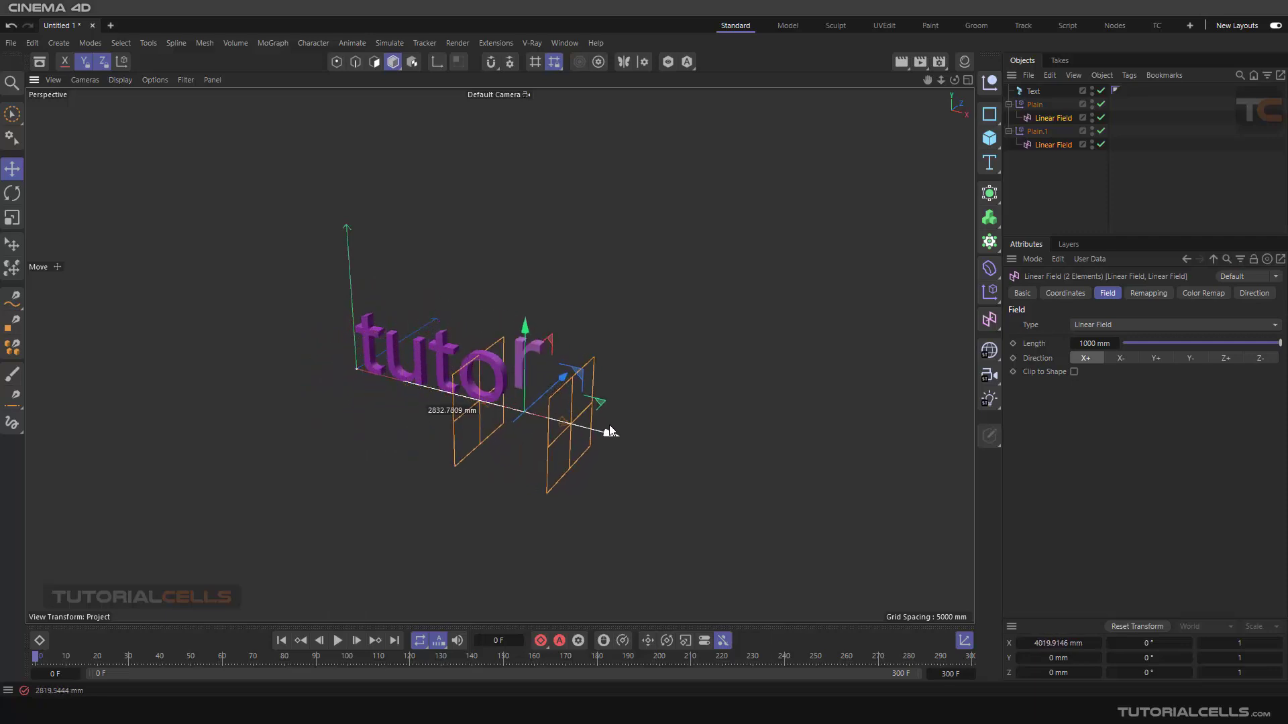
pyautogui.moveTo(609, 430); pyautogui.dragTo(532, 409)
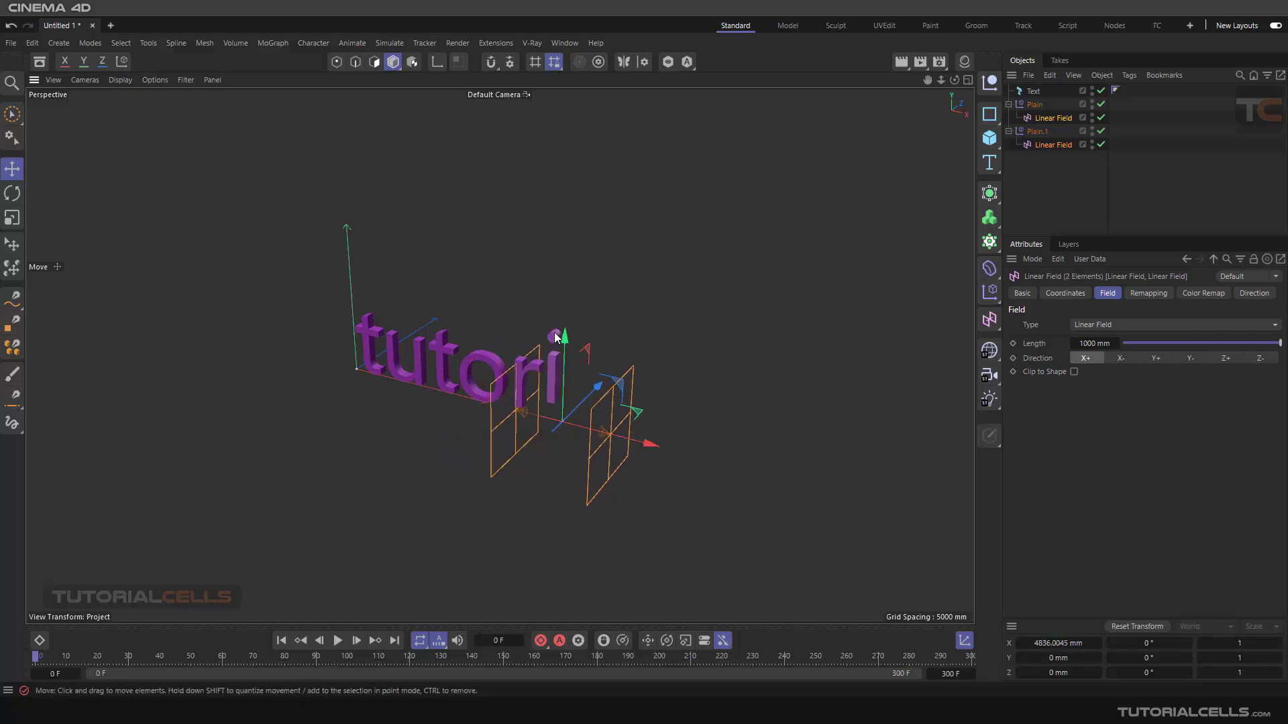
pyautogui.moveTo(559, 338); pyautogui.dragTo(649, 446)
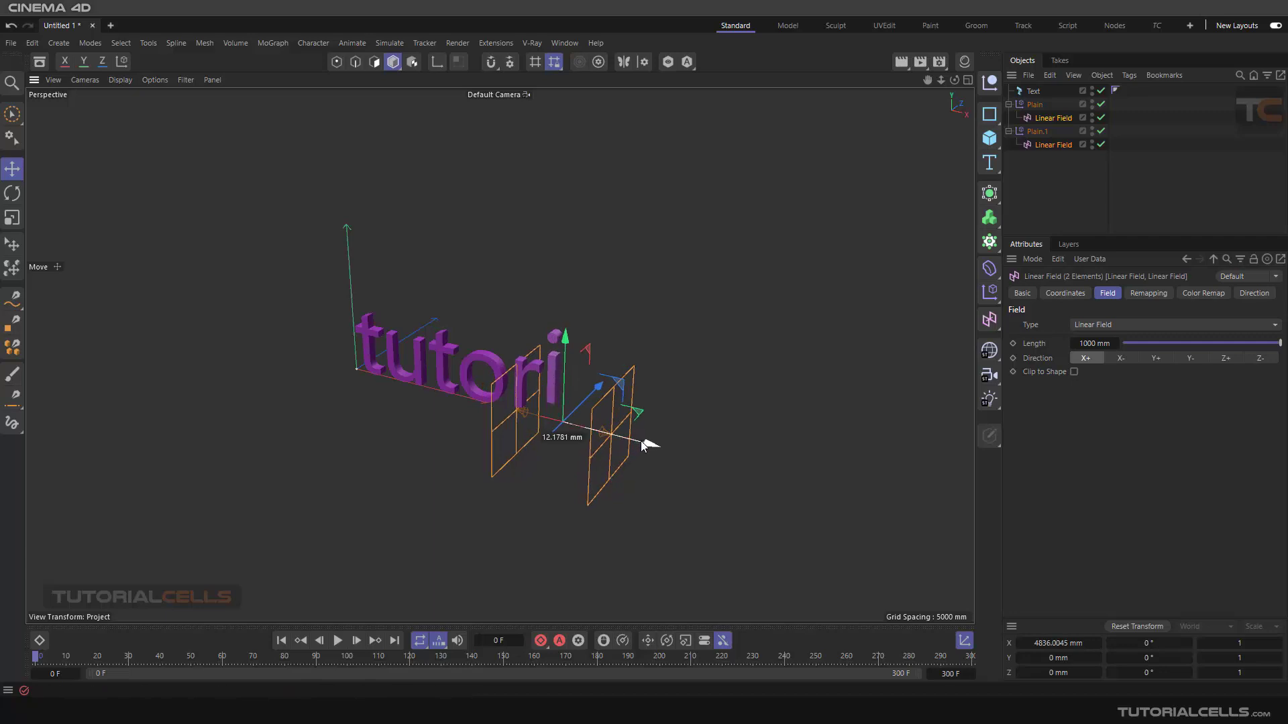
pyautogui.moveTo(644, 446); pyautogui.dragTo(713, 461)
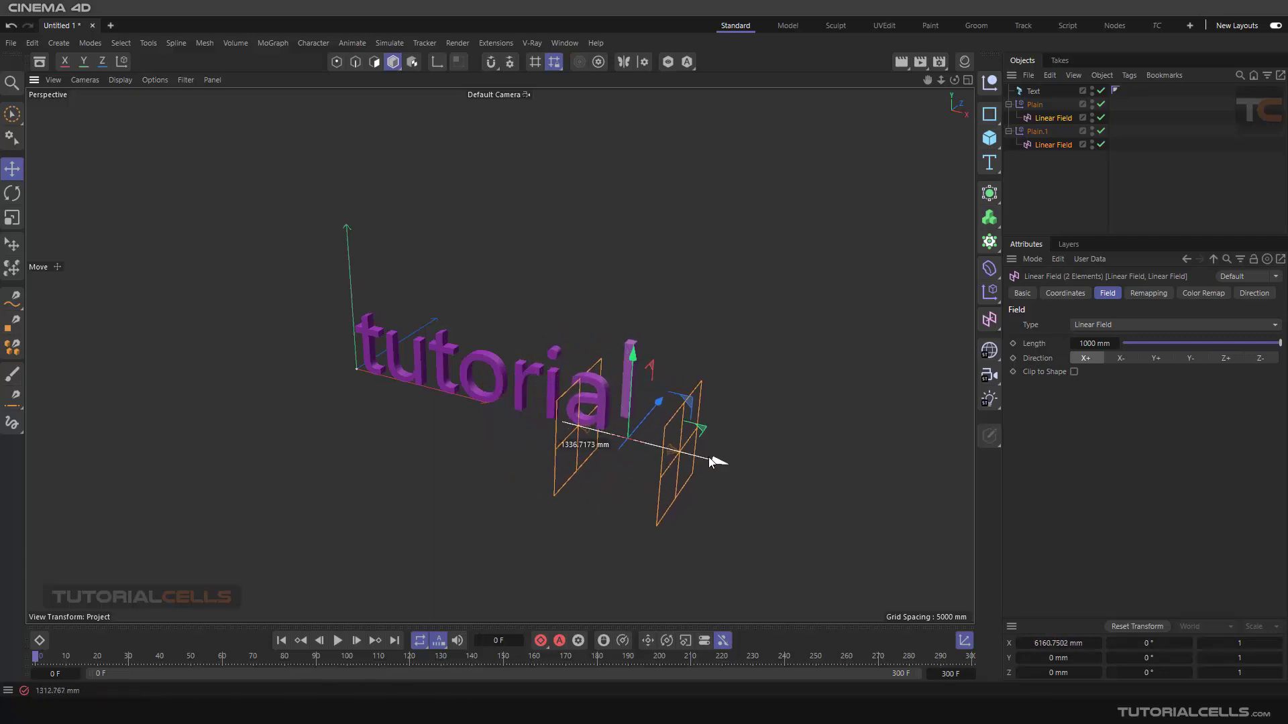
pyautogui.moveTo(710, 460); pyautogui.dragTo(940, 517)
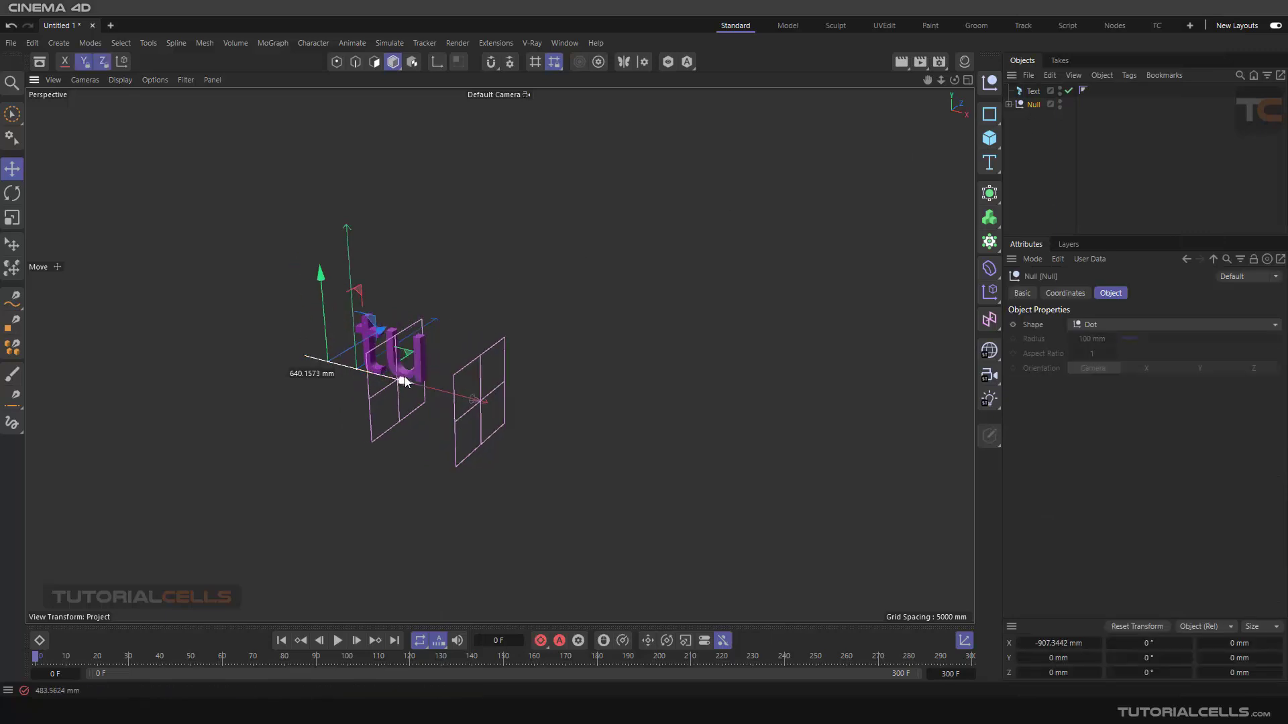
# - Drag the Null group along the text to reveal 'tuto' and select Plain.1
pyautogui.moveTo(402, 382); pyautogui.dragTo(698, 456)
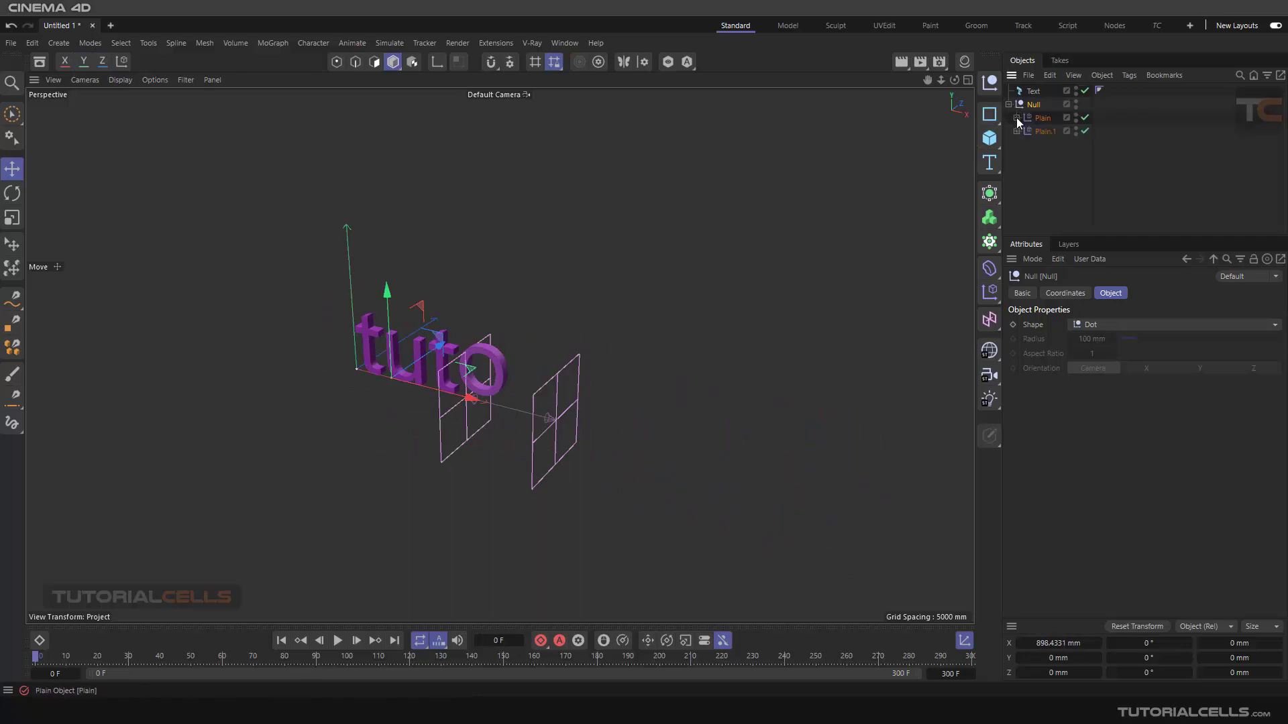
pyautogui.click(1046, 132)
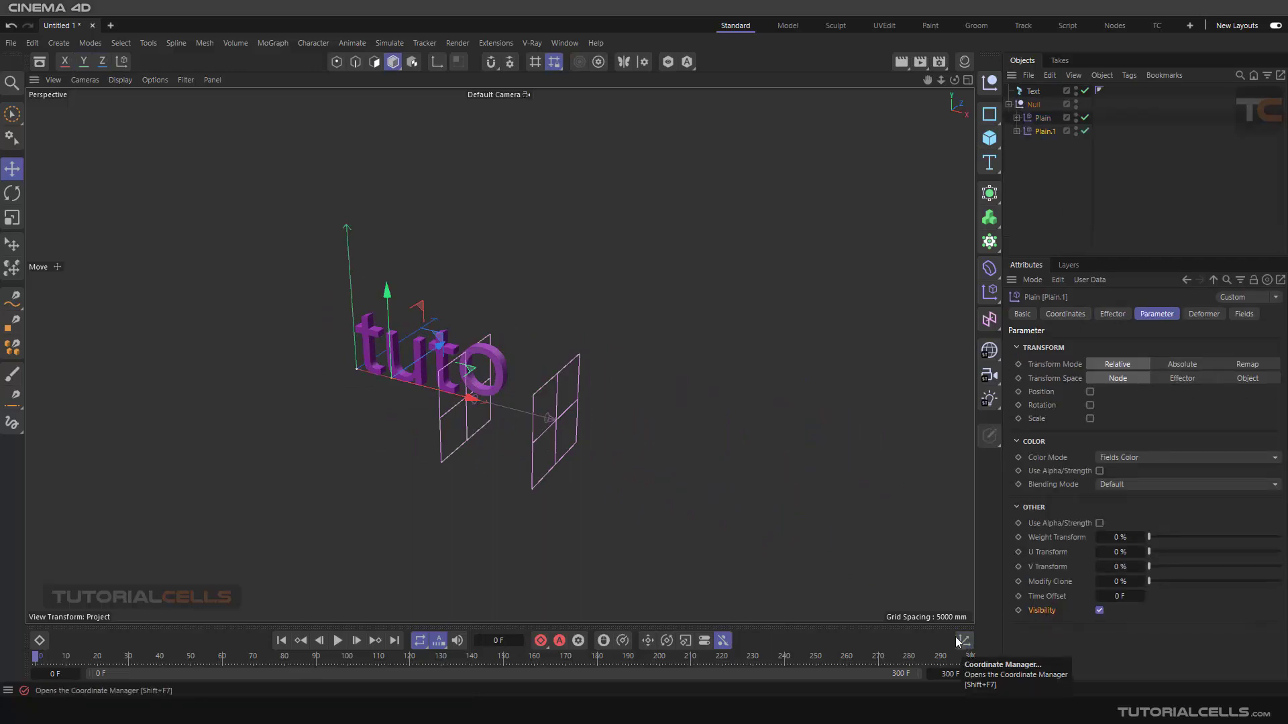
pyautogui.moveTo(552, 534)
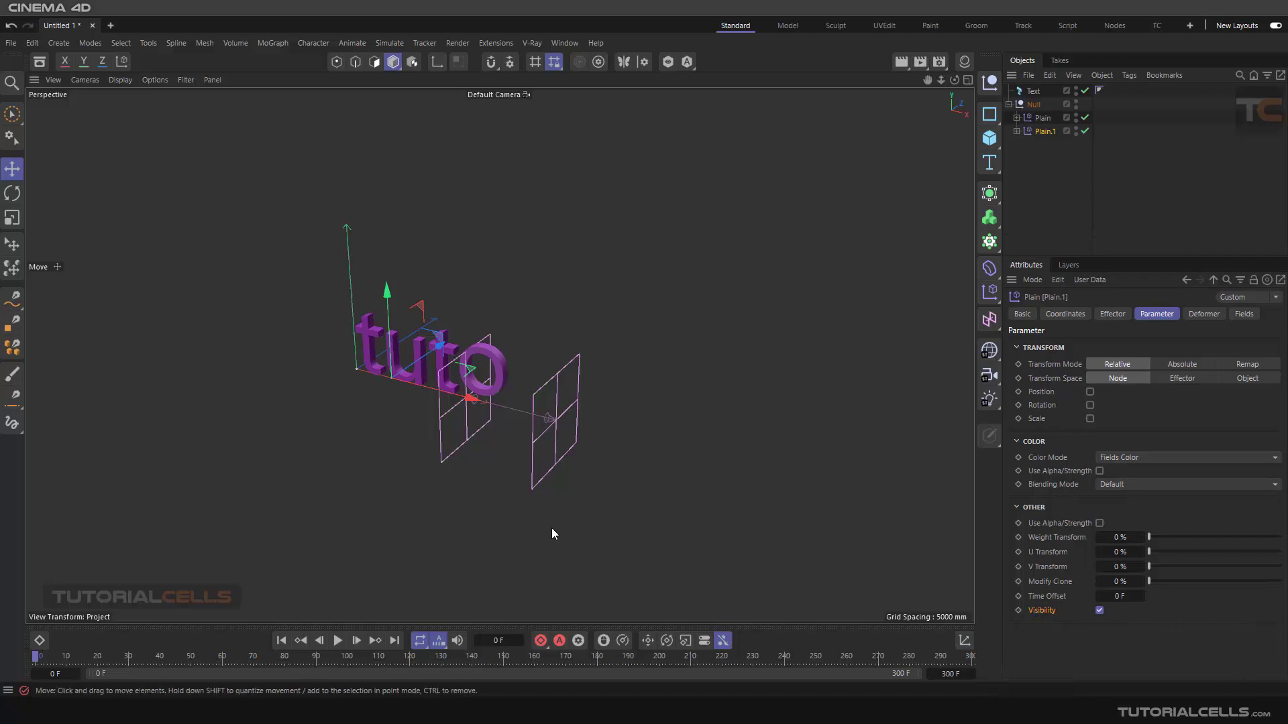